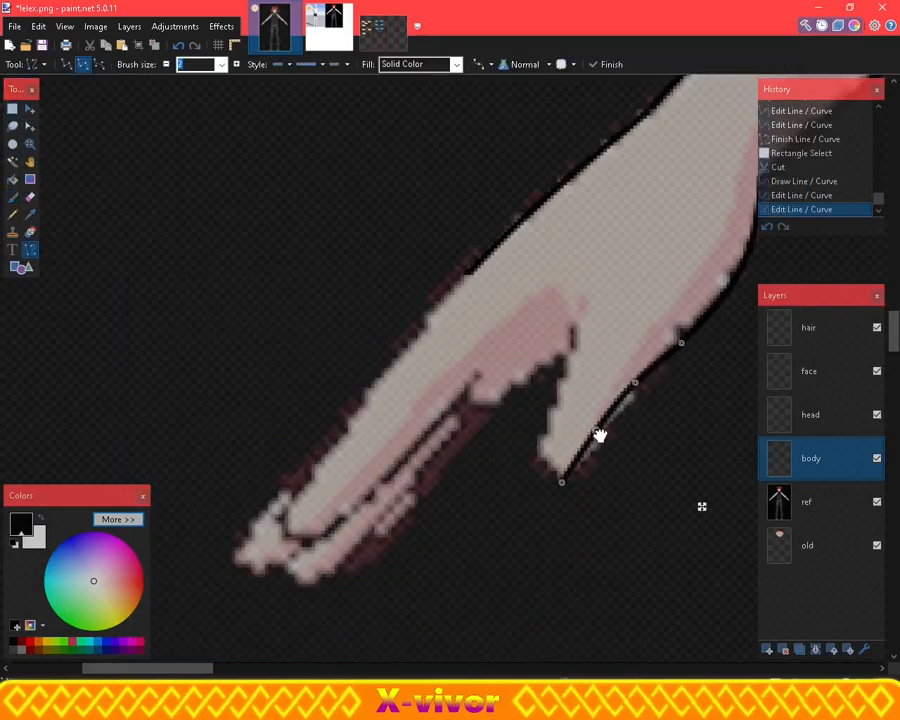
# Bend a black curve to follow the finger edge of the hand
pyautogui.moveTo(600, 435); pyautogui.dragTo(420, 347)
pyautogui.write('extra bo')
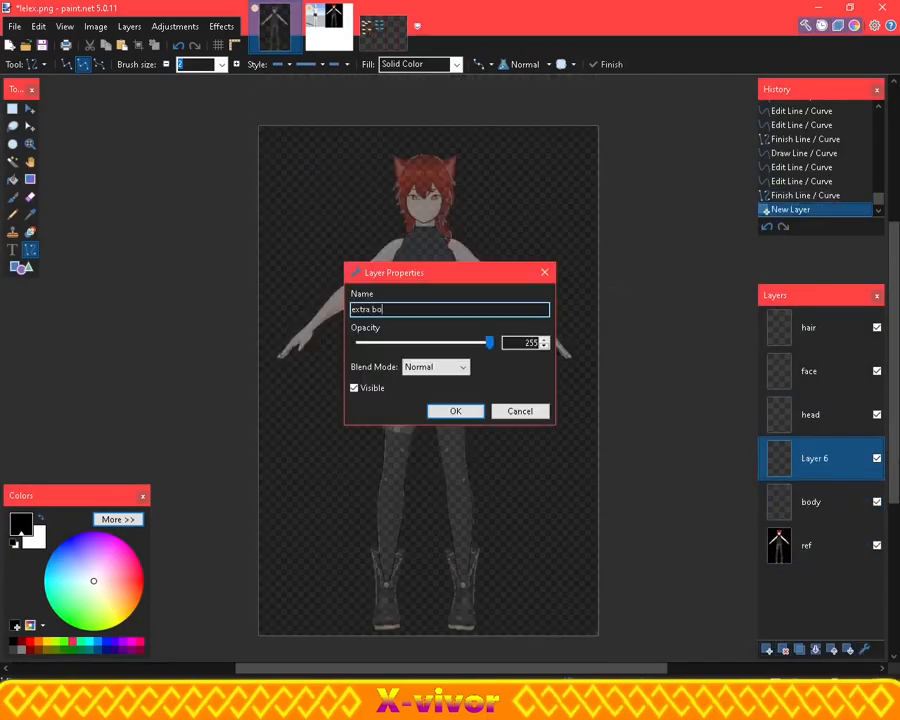
# Confirm the new layer's name as 'extra body thing'
pyautogui.click(455, 411)
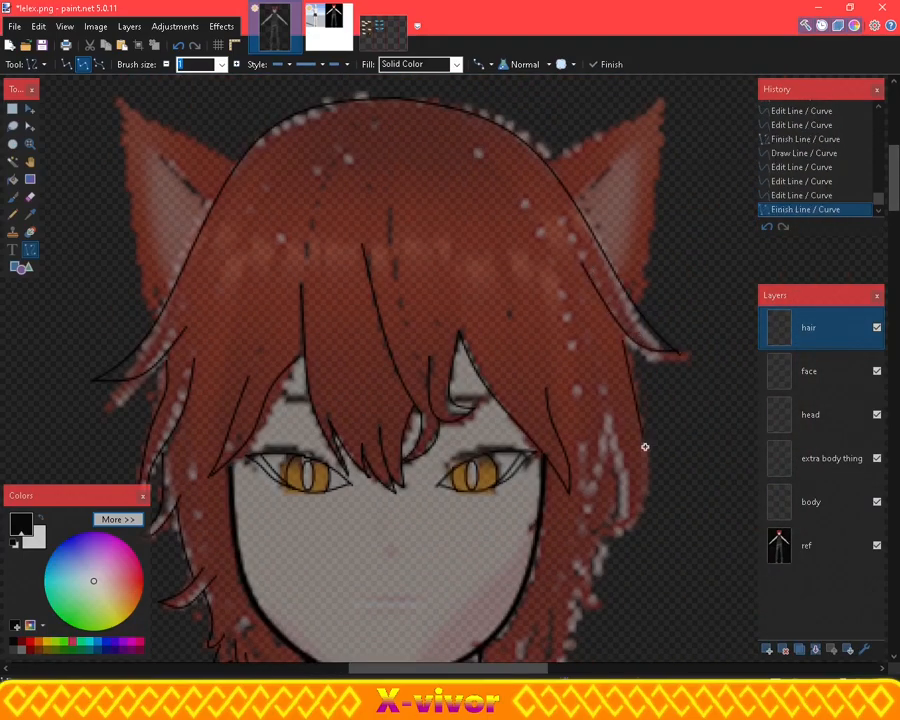
pyautogui.moveTo(621, 537)
pyautogui.write('2')
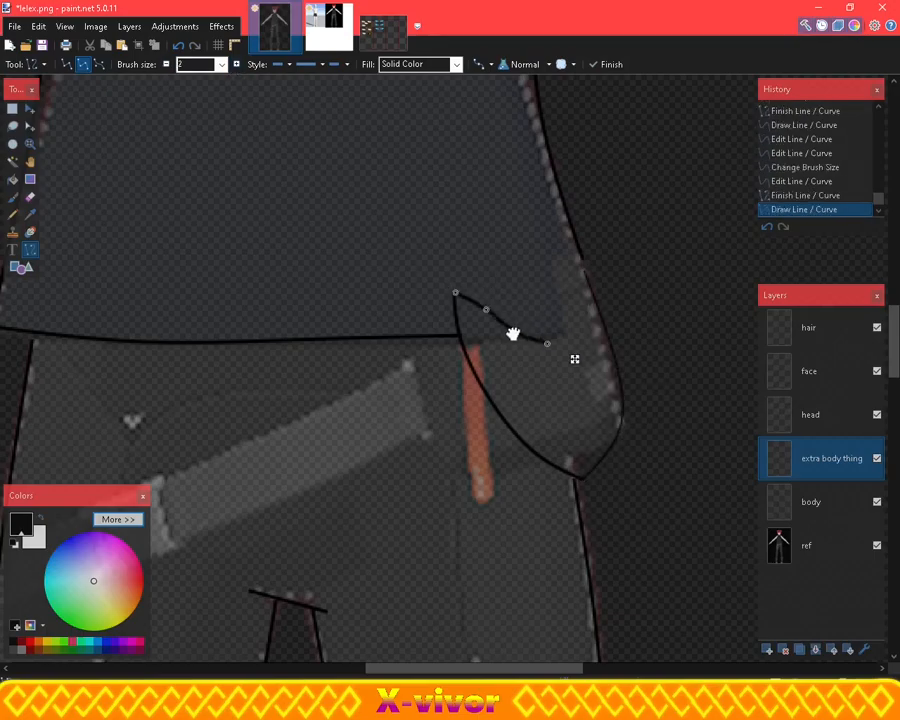
# Shape a curve around the hip pouch on the extra body thing layer
pyautogui.moveTo(513, 333); pyautogui.dragTo(549, 271)
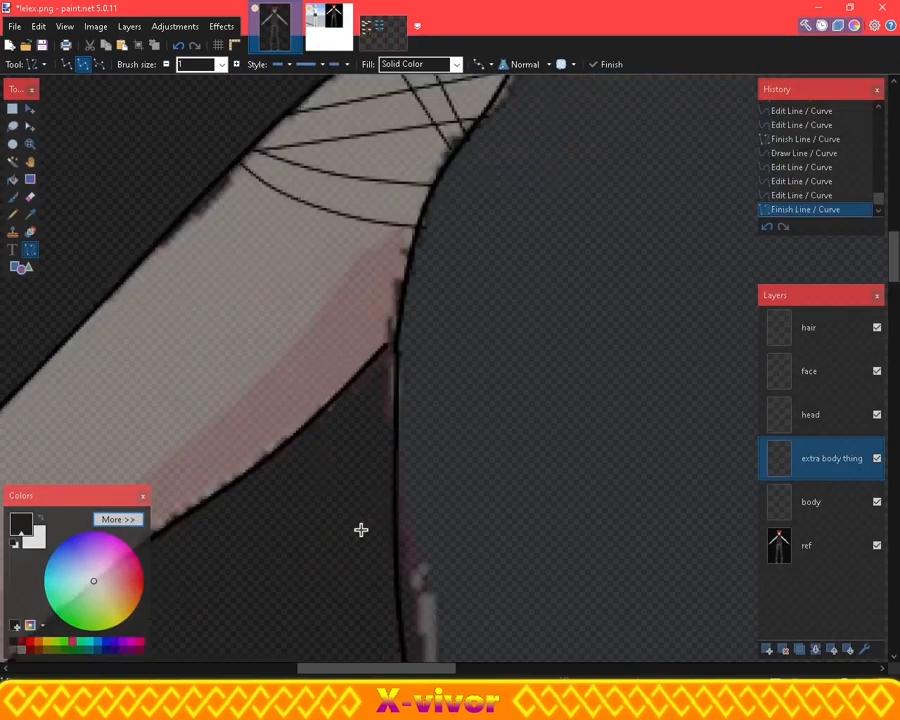
# Pick the Line/Curve tool for the arm and torso strap lines
pyautogui.click(29, 199)
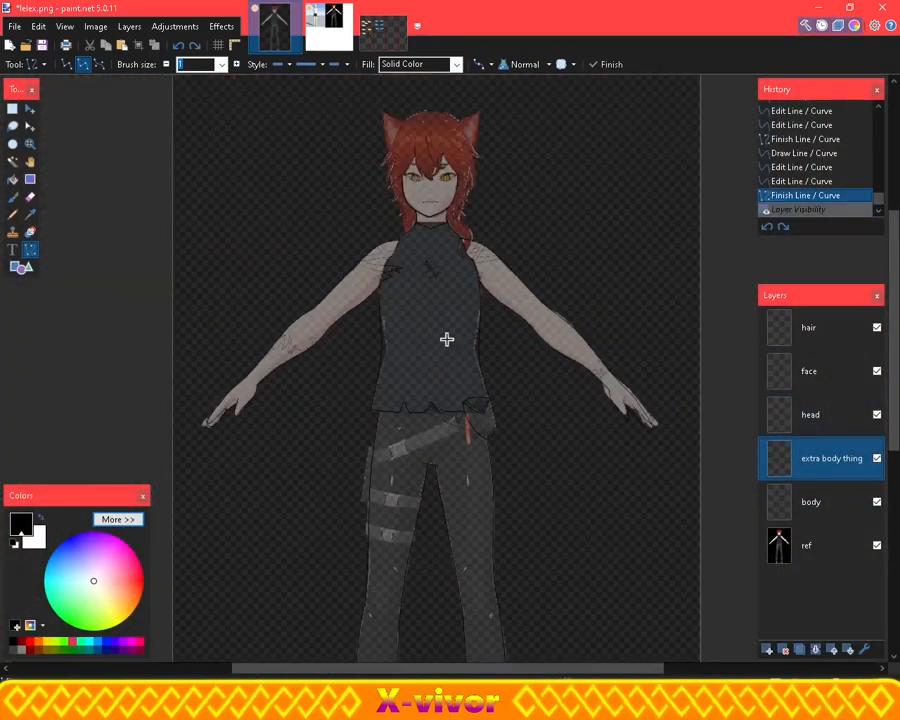
# Hide the ref layer so only the line art is visible
pyautogui.click(876, 545)
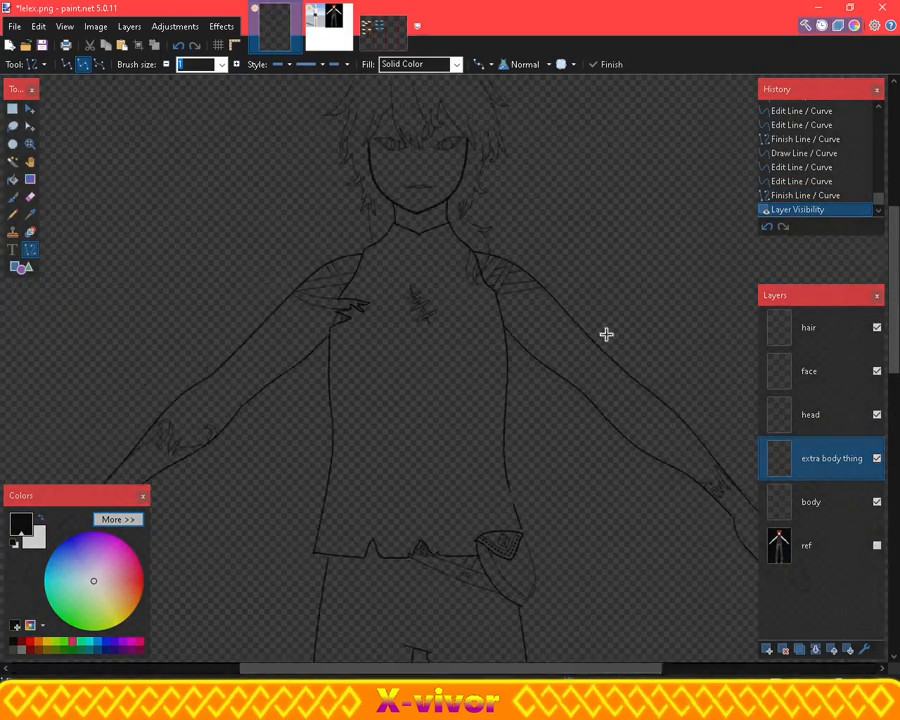
pyautogui.scroll(-3)
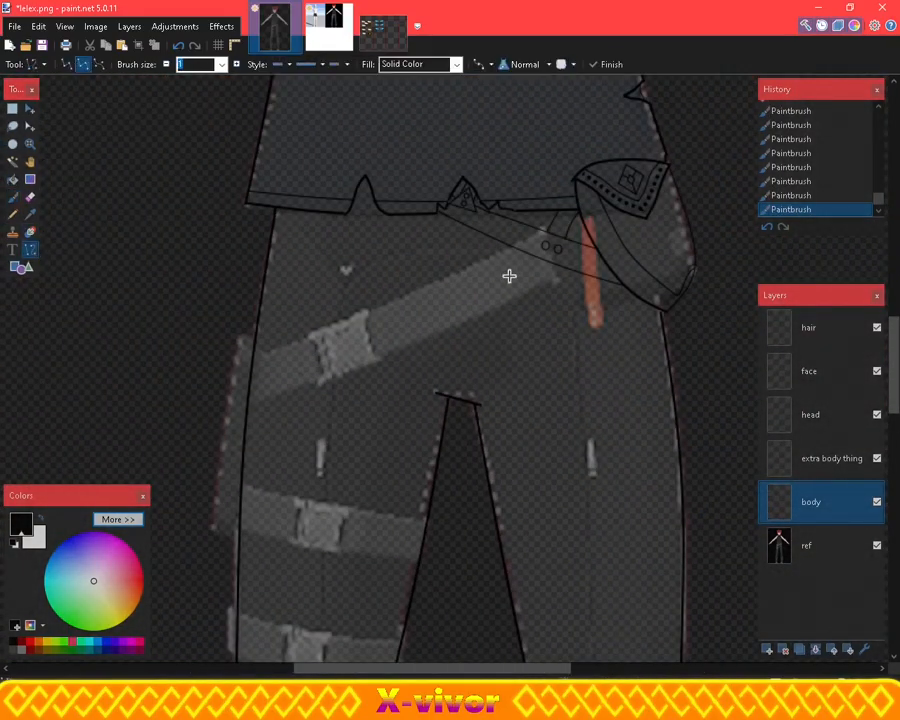
# Touch up the belt area with an outline stroke on the body layer
pyautogui.moveTo(505, 275); pyautogui.dragTo(355, 260)
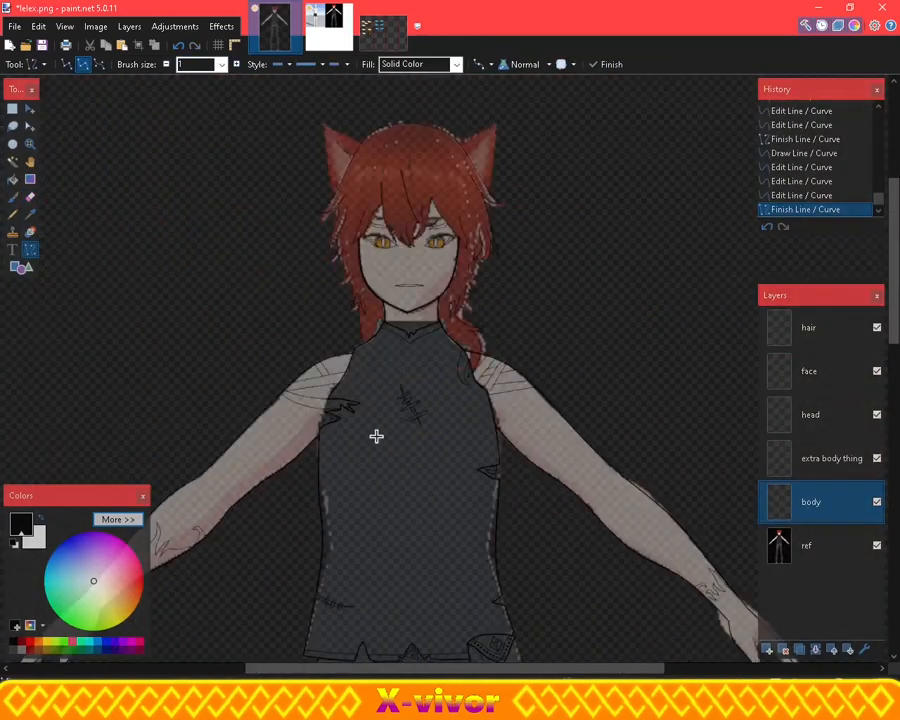
# Hide the ref layer and pick a tool from the top toolbar
pyautogui.click(875, 545)
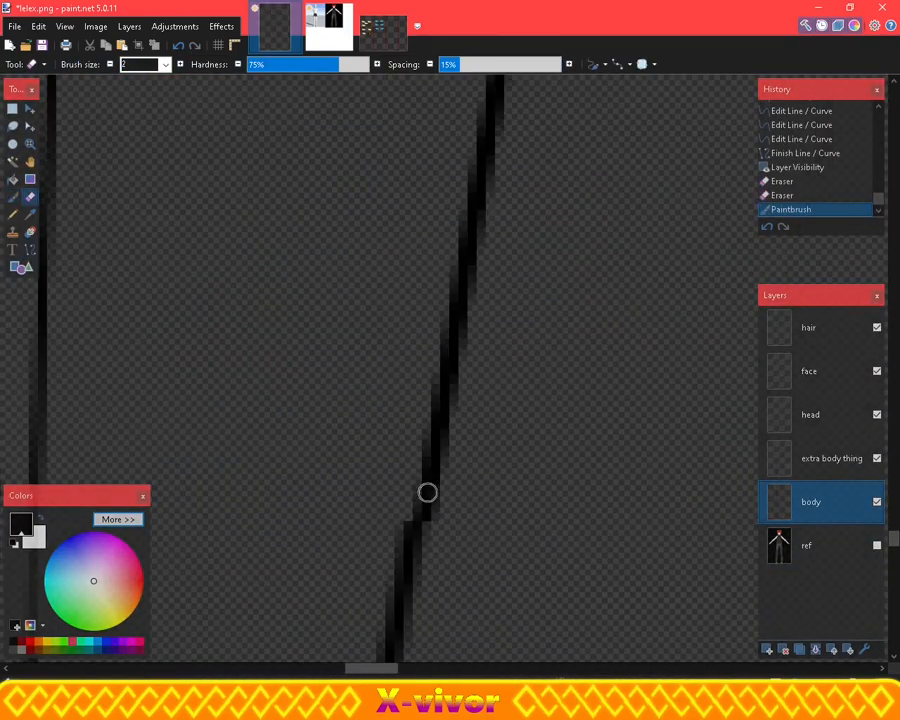
pyautogui.click(360, 28)
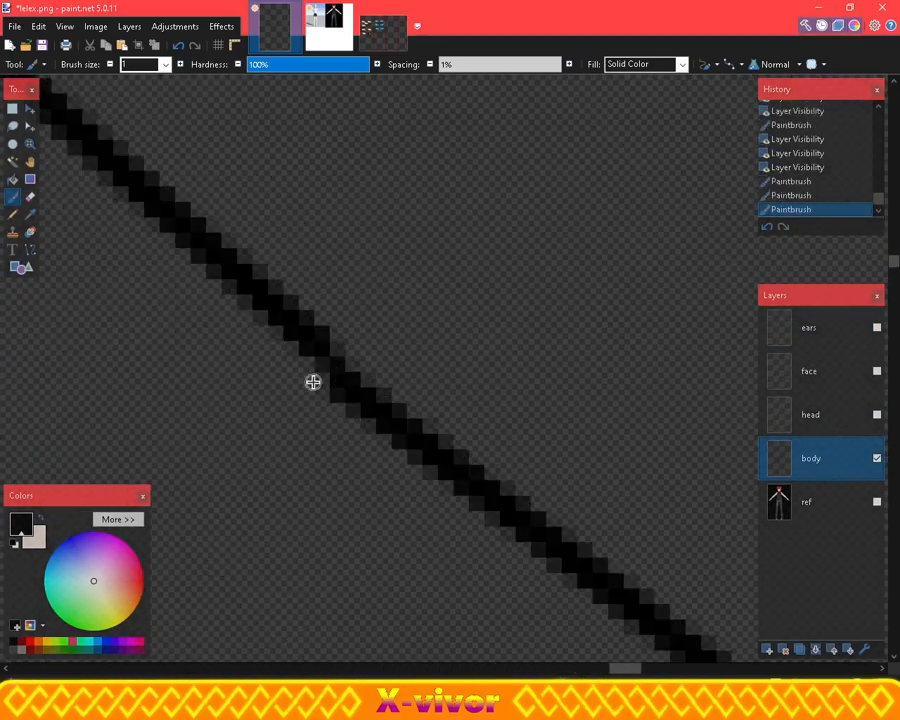
# Retrace the body's black outline with a 1-pixel Paintbrush stroke
pyautogui.moveTo(310, 380); pyautogui.dragTo(480, 550)
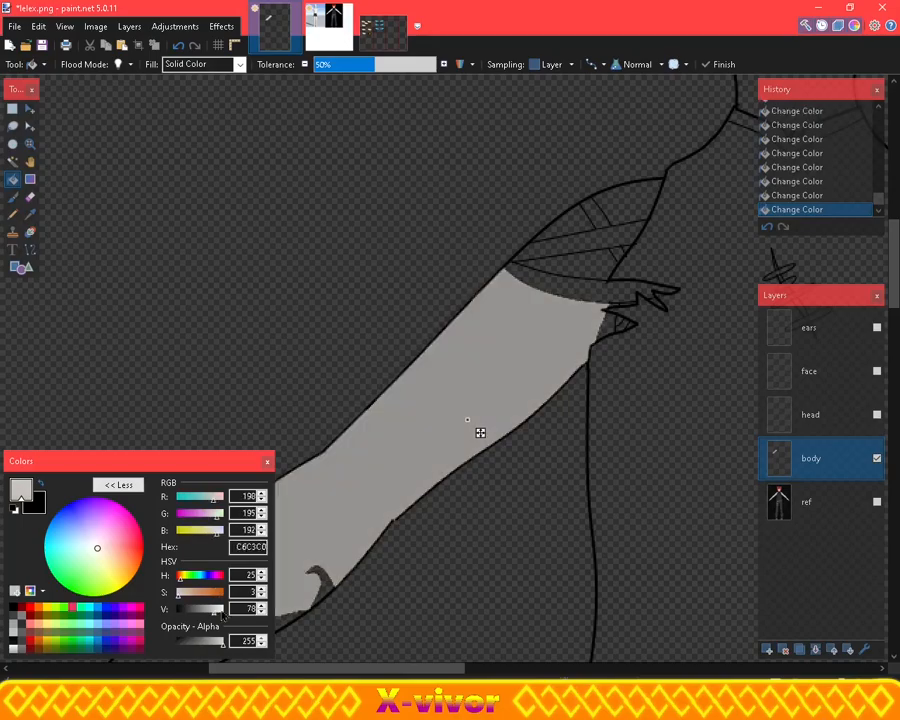
# Bucket-fill the arm and a small nearby gap with the pale skin tone
pyautogui.click(468, 418)
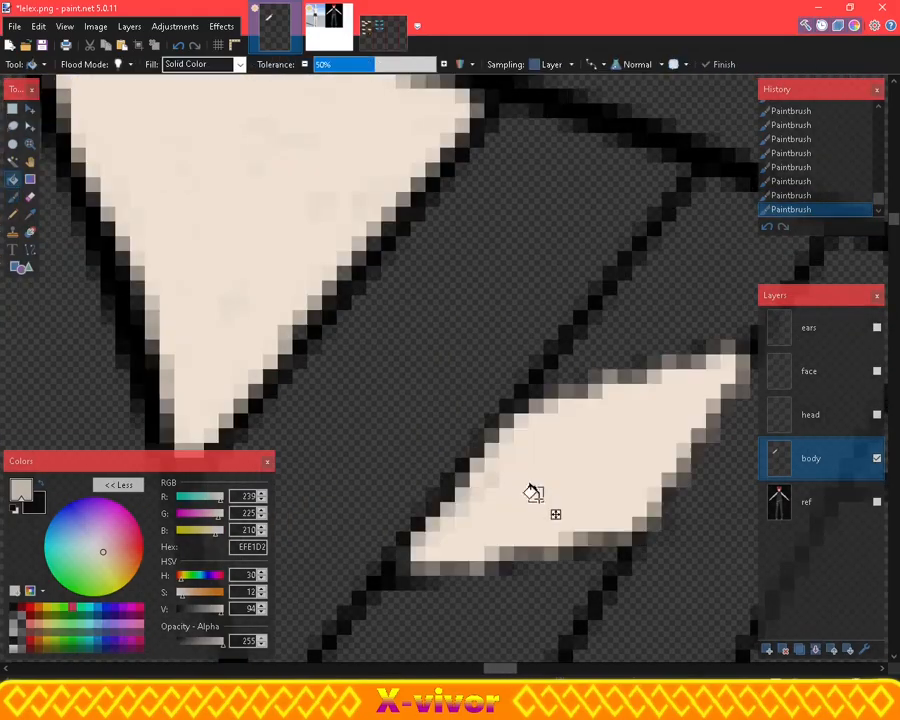
pyautogui.click(530, 490)
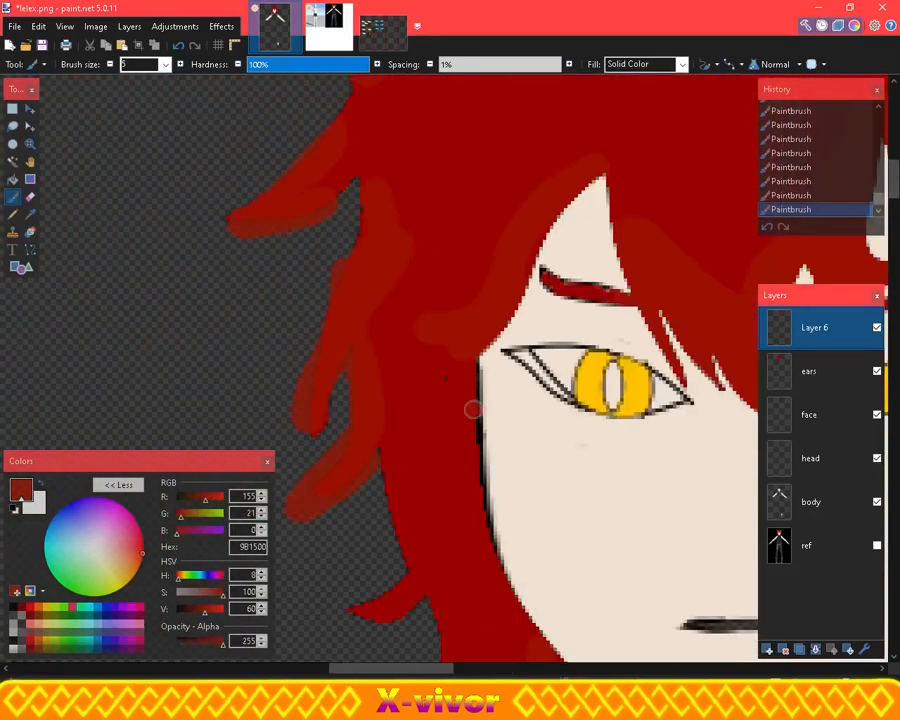
# Scroll the canvas while painting the dark red hair strands
pyautogui.scroll(-3)
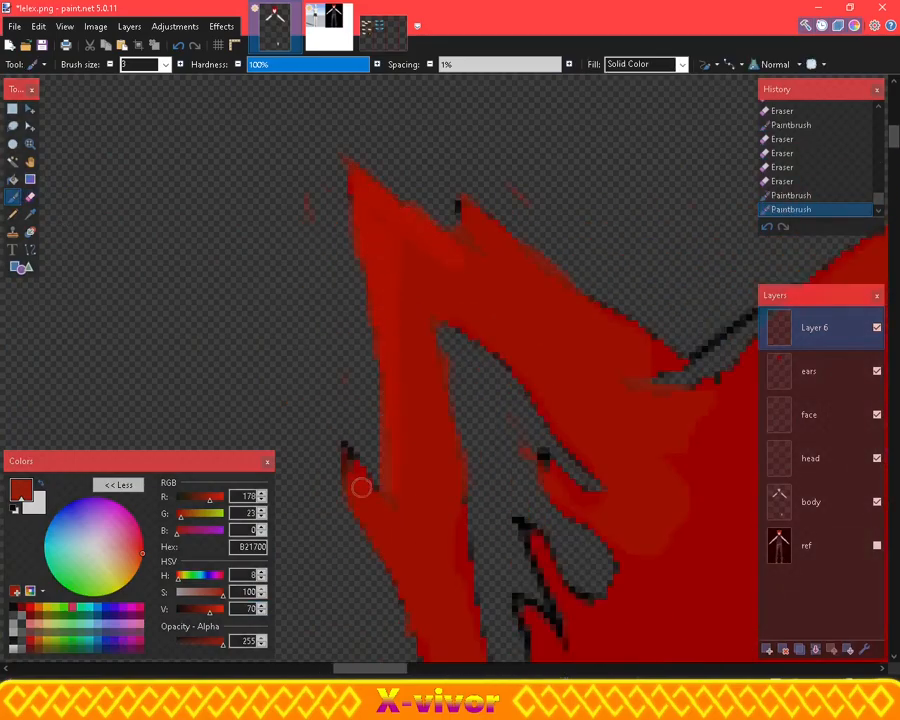
# Clean up a red hair strand's edge with a small brush stroke
pyautogui.moveTo(360, 487); pyautogui.dragTo(437, 307)
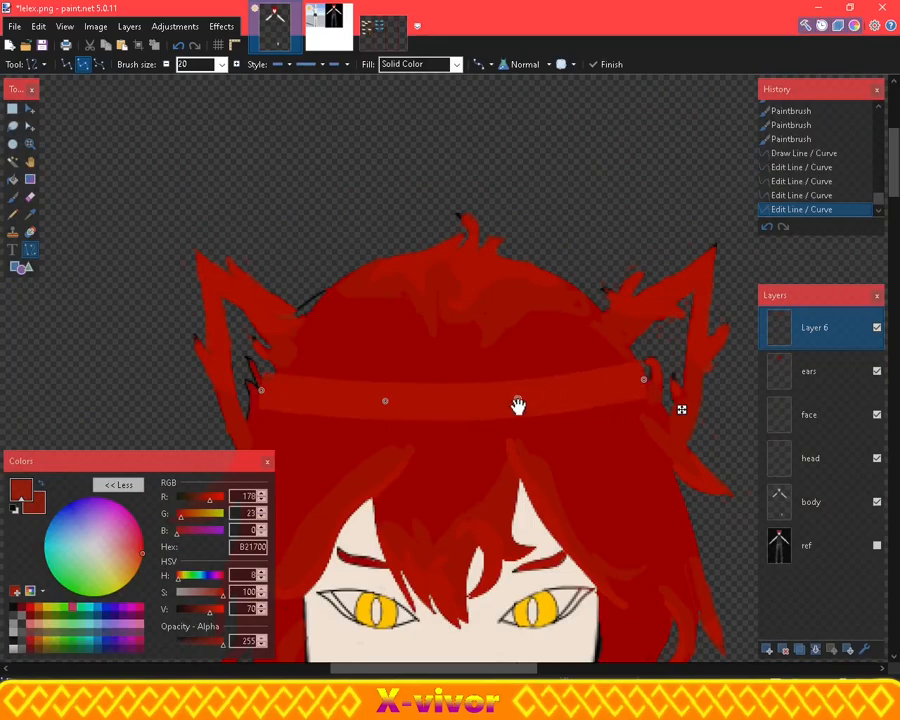
# Adjust the broad curved red hair stroke across the top of the head
pyautogui.click(166, 64)
pyautogui.write('8')
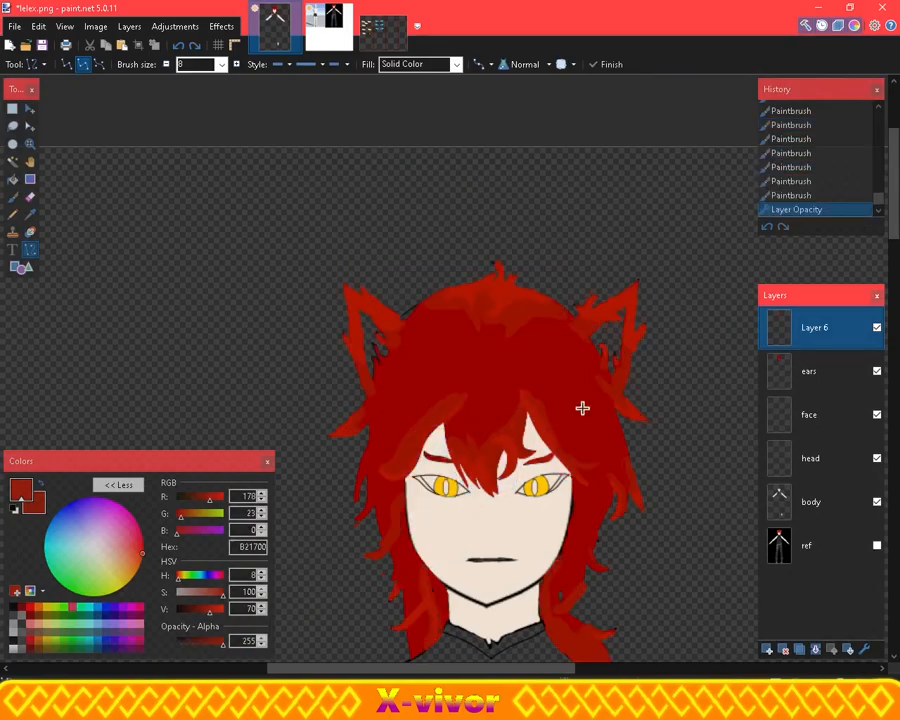
pyautogui.click(767, 649)
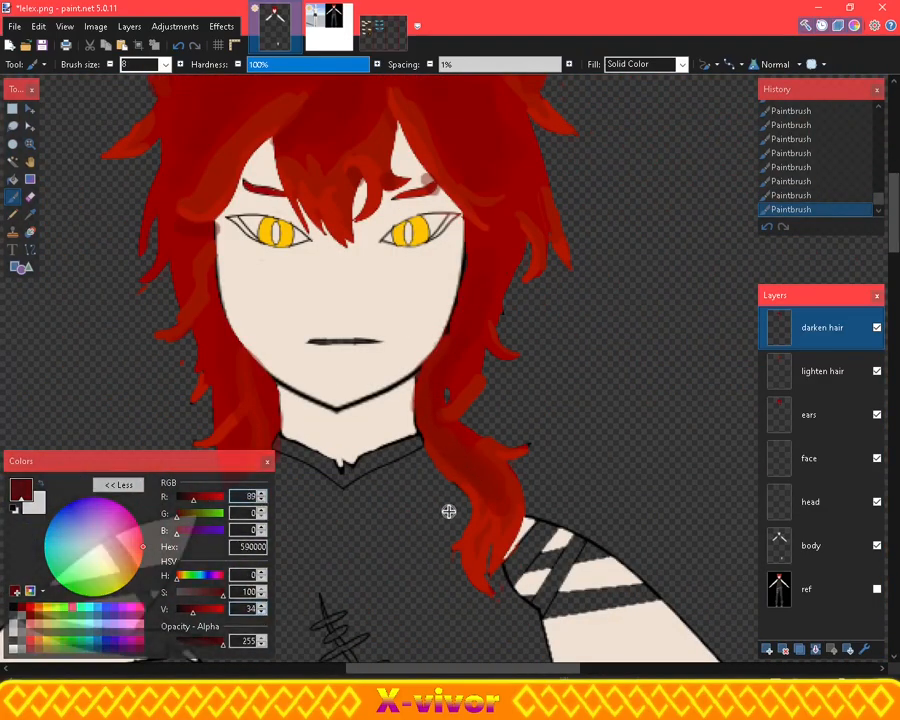
# Paint dark hair shading and erase stray shading near the eyes
pyautogui.click(174, 26)
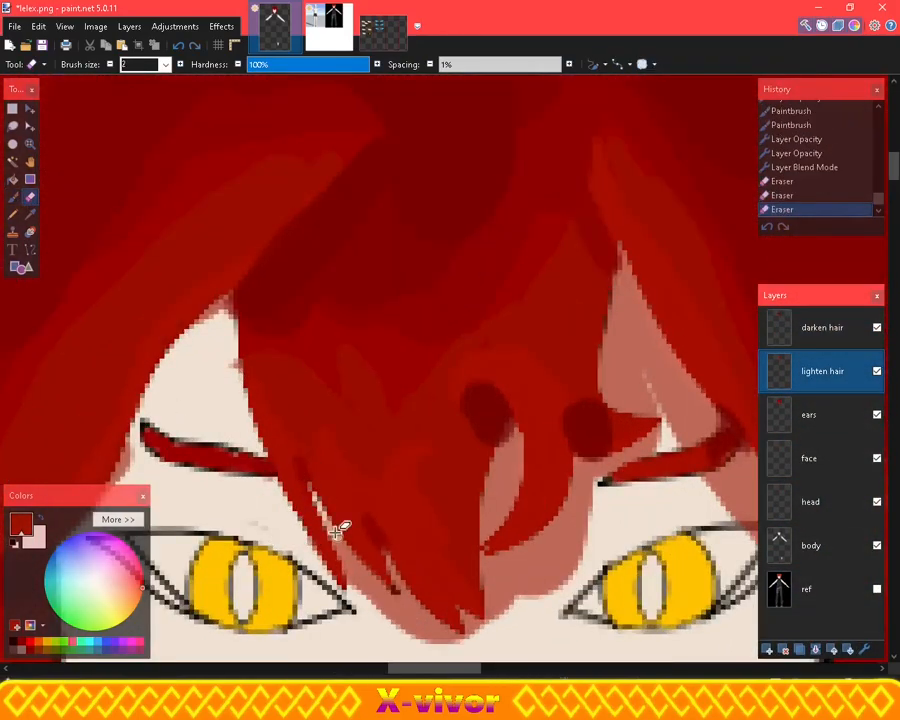
pyautogui.moveTo(340, 530); pyautogui.dragTo(510, 445)
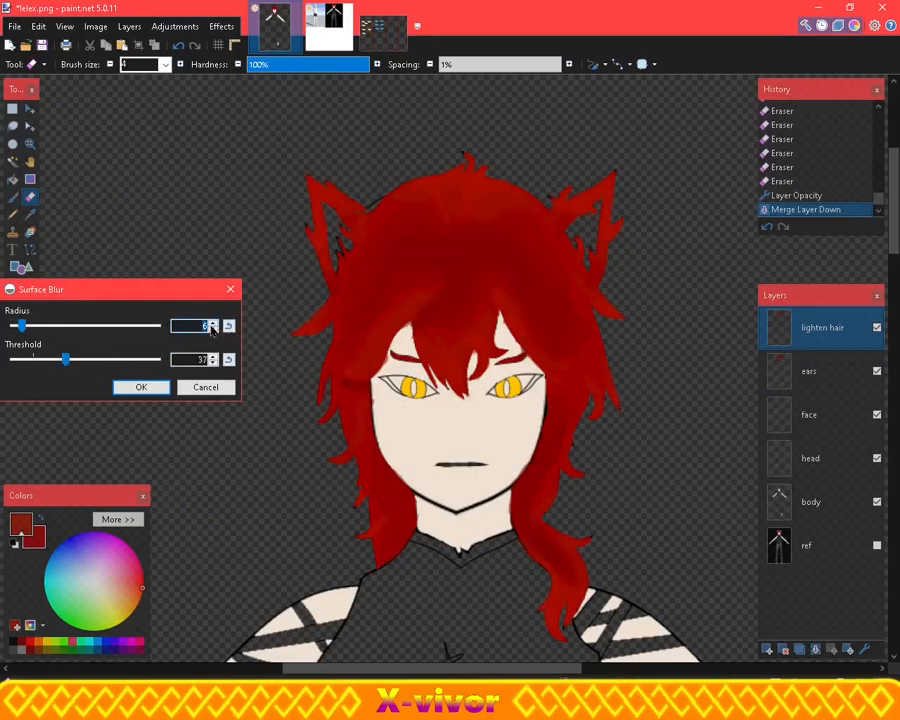
# Increase the Surface Blur radius on the merged hair shading layer
pyautogui.click(141, 387)
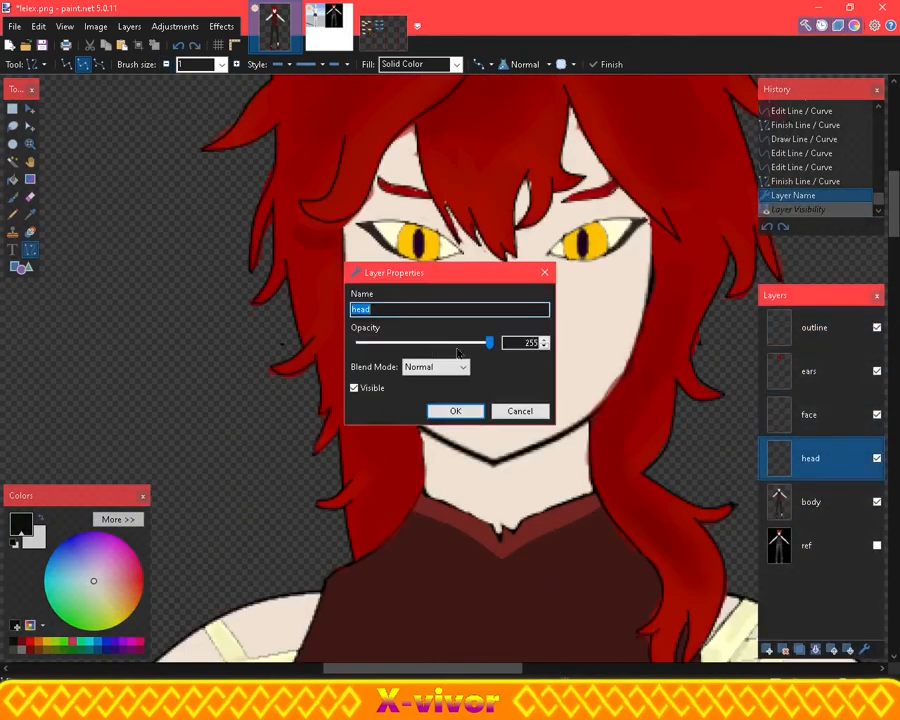
# Confirm the head layer's Layer Properties dialog with OK
pyautogui.click(455, 411)
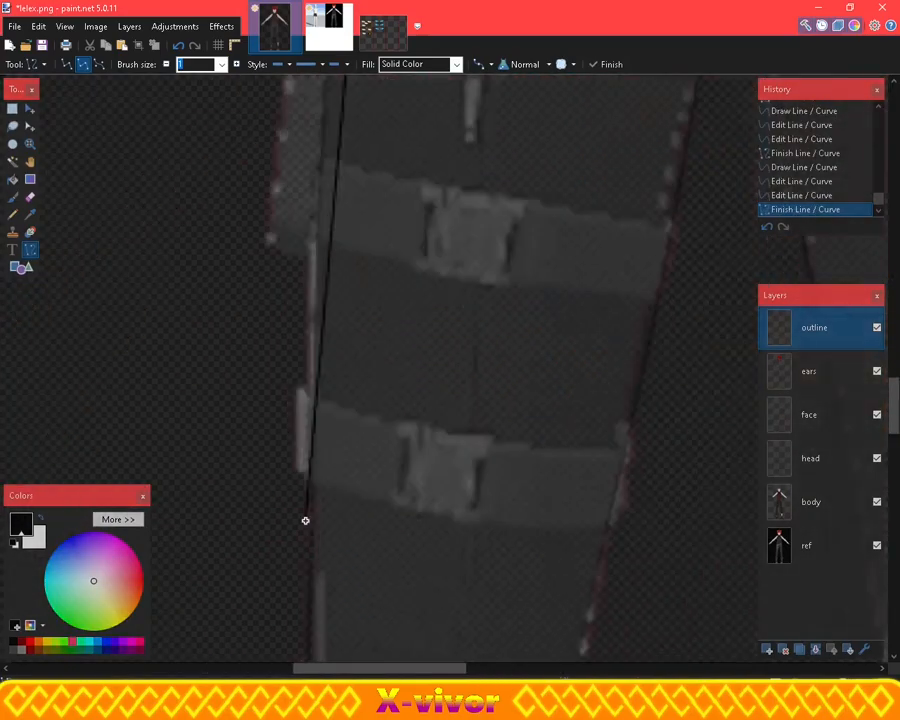
# Finish a traced outline line along the clothing edge on the outline layer
pyautogui.click(876, 544)
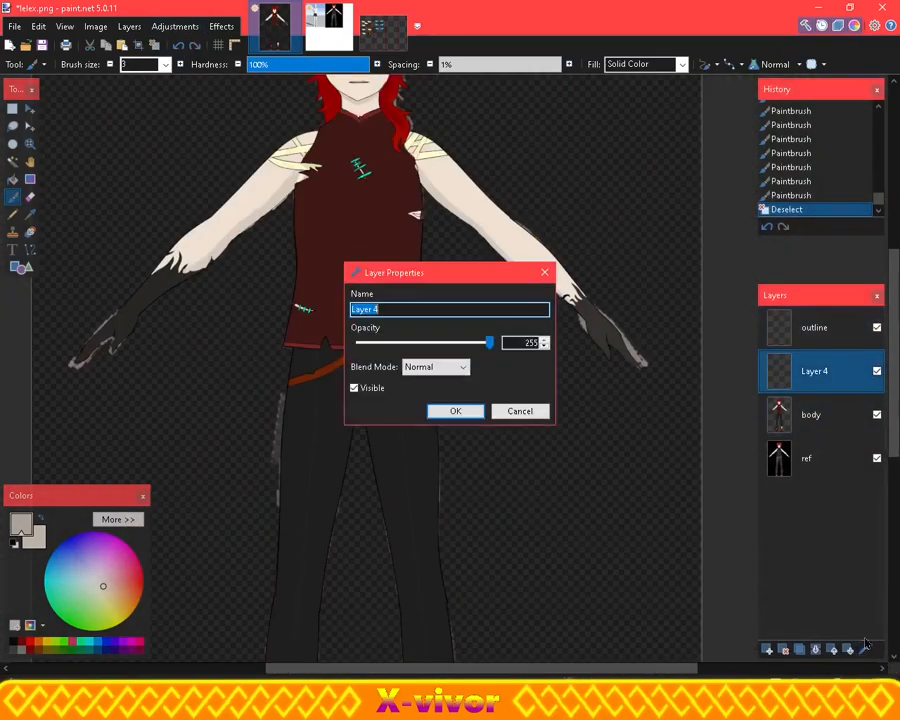
# Rename Layer 4 to 'over all shading' and brush dark shading along the gloved arm
pyautogui.write('over all rading')
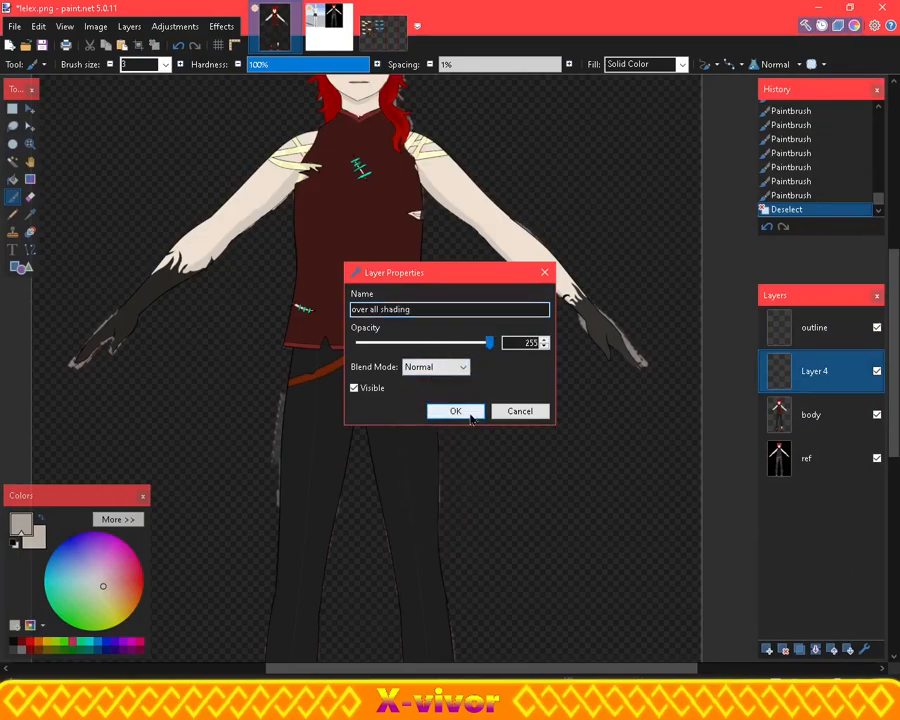
pyautogui.click(455, 411)
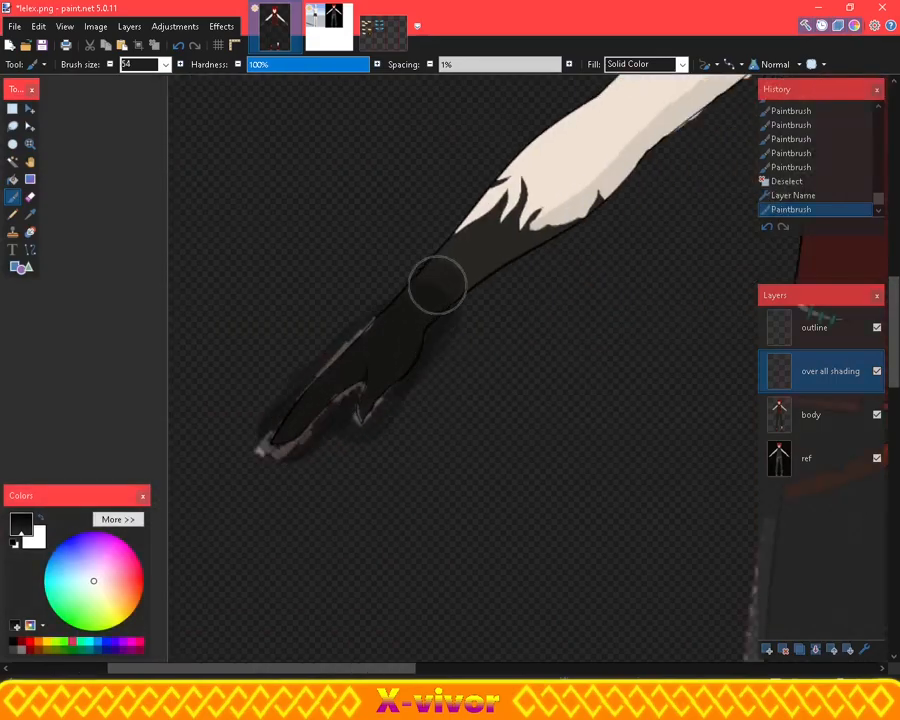
pyautogui.moveTo(440, 285); pyautogui.dragTo(430, 320)
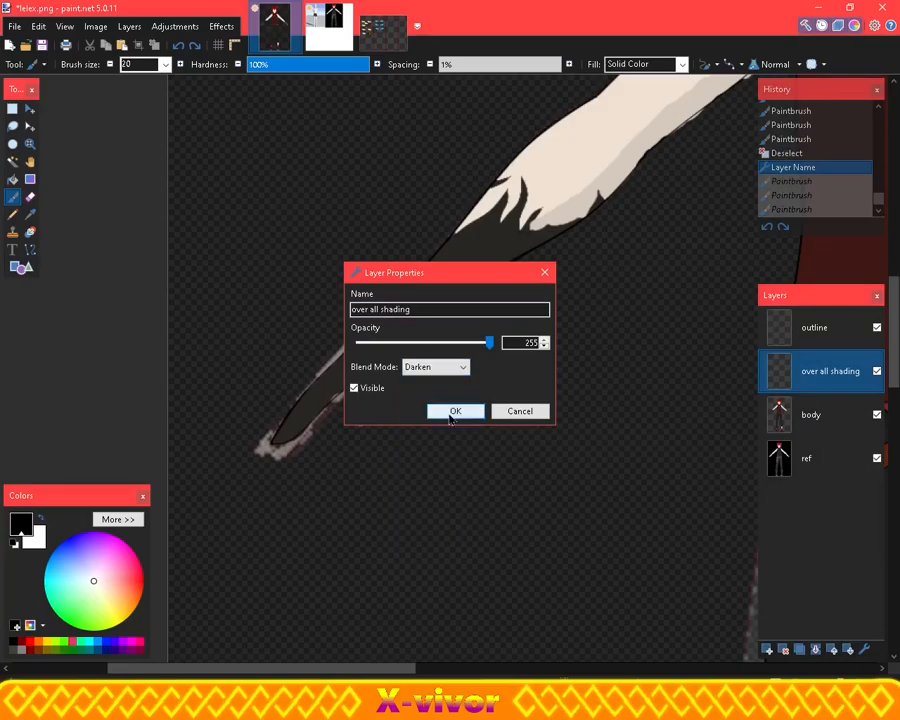
# Confirm Darken blending on the over all shading layer
pyautogui.click(455, 411)
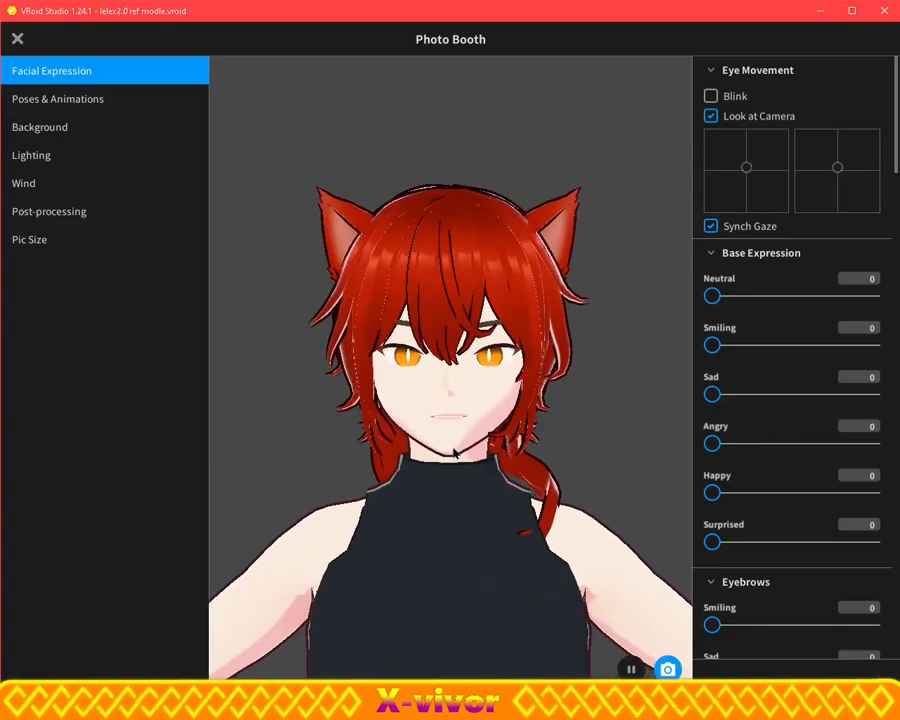
pyautogui.click(31, 155)
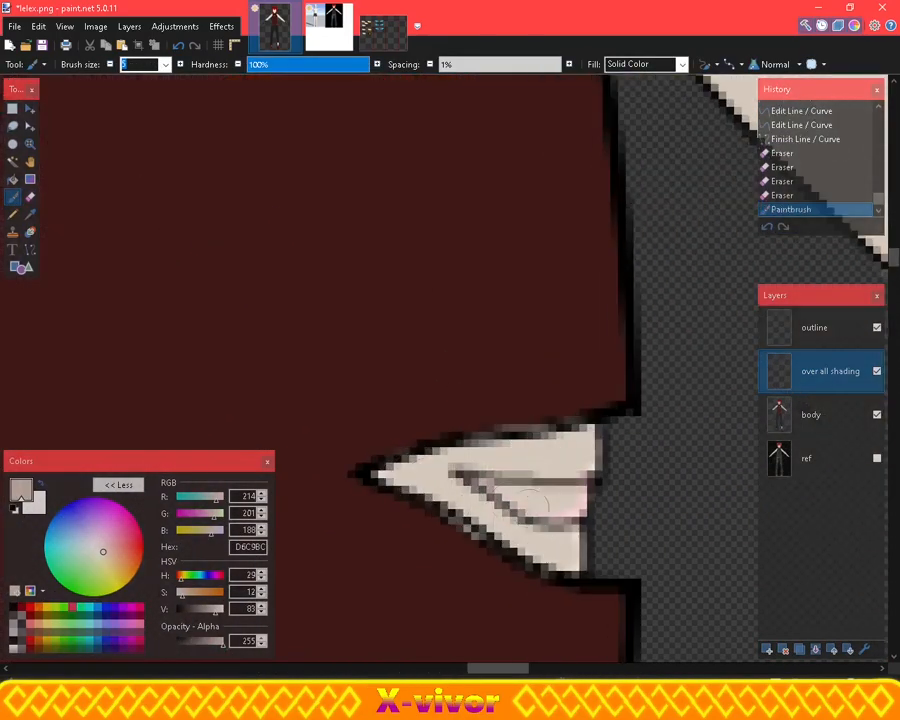
# Paint skin colour D6C9BC over the pale bandage tip
pyautogui.moveTo(250, 380); pyautogui.dragTo(410, 470)
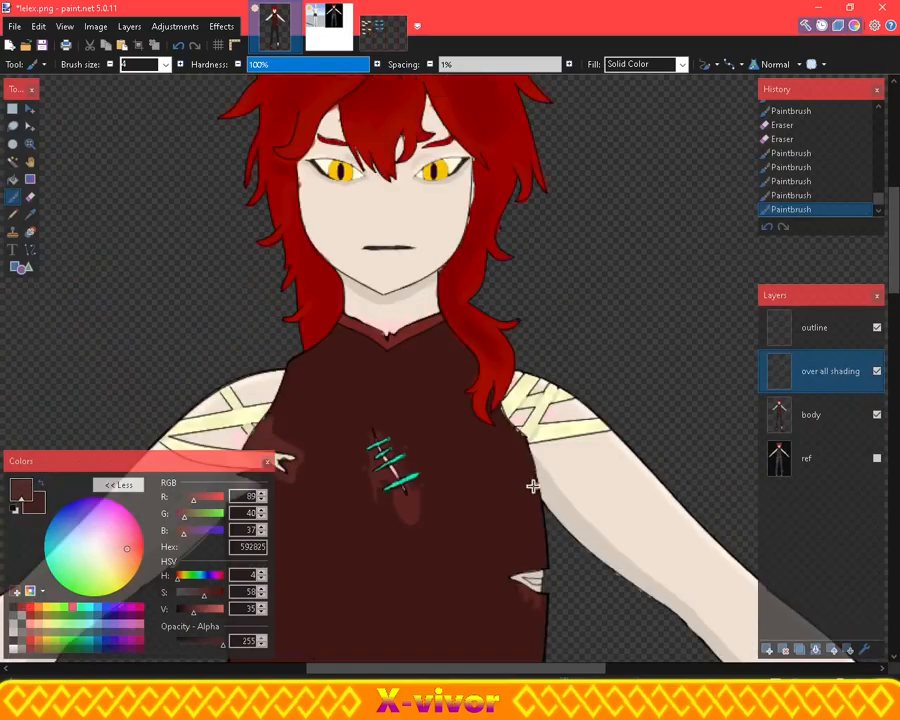
# Scroll the canvas down toward the shirt and trouser legs
pyautogui.scroll(-3)
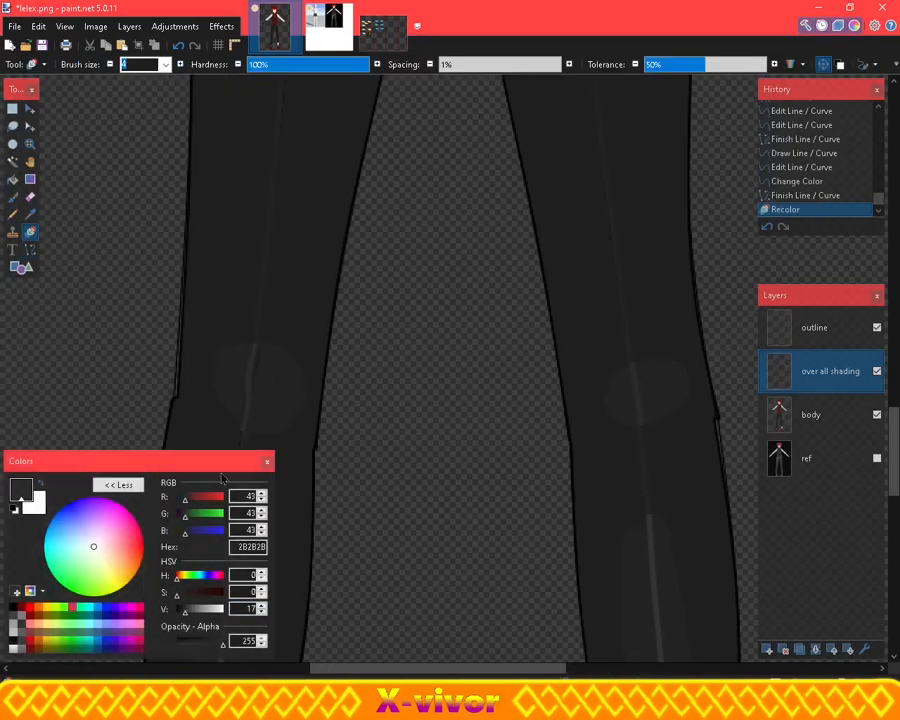
pyautogui.click(213, 26)
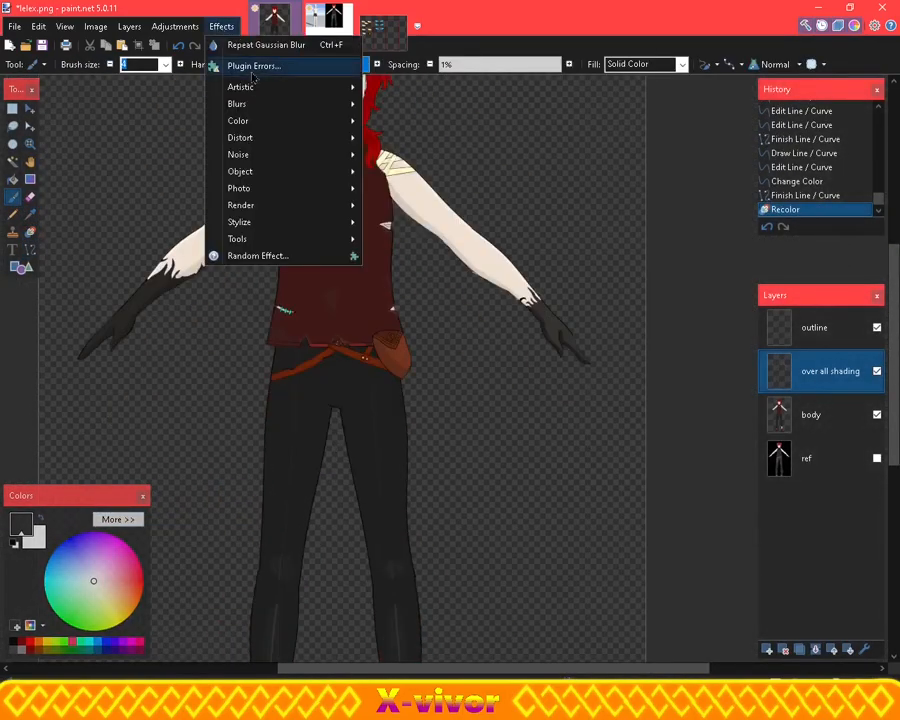
pyautogui.click(265, 34)
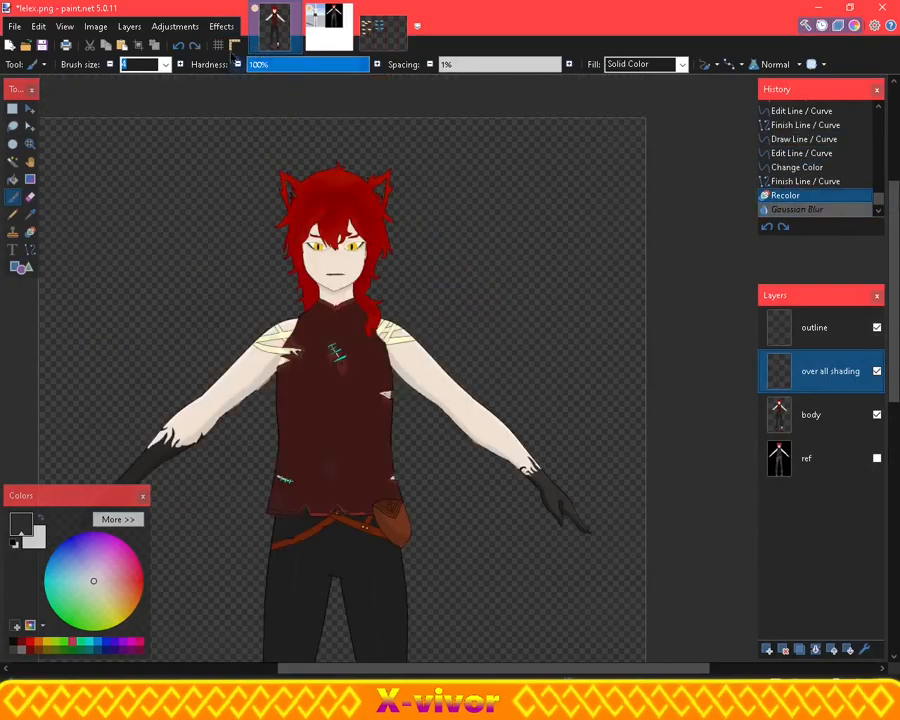
pyautogui.click(212, 25)
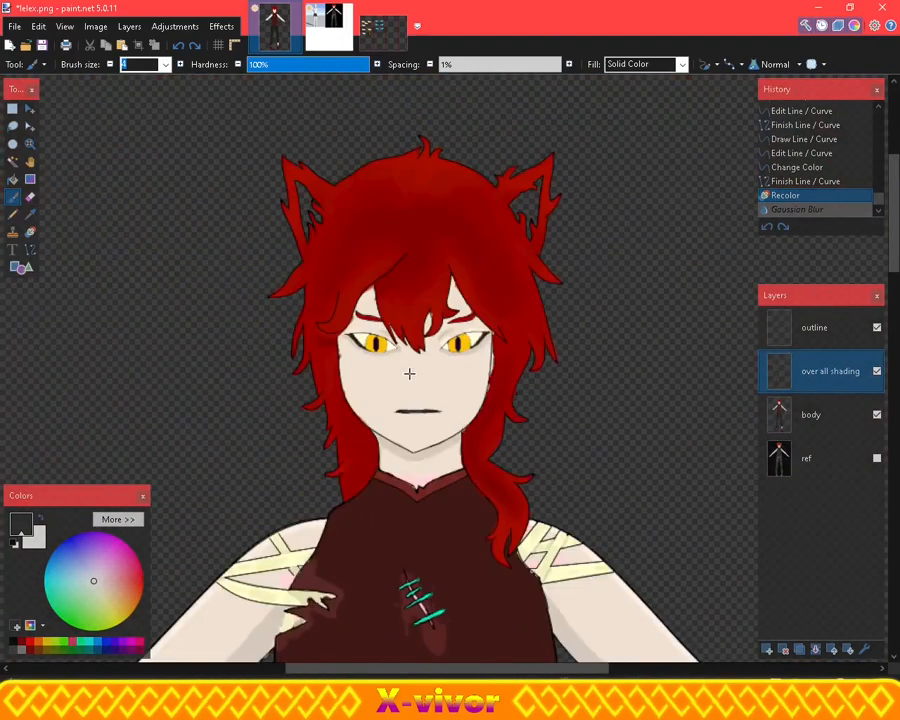
pyautogui.click(876, 371)
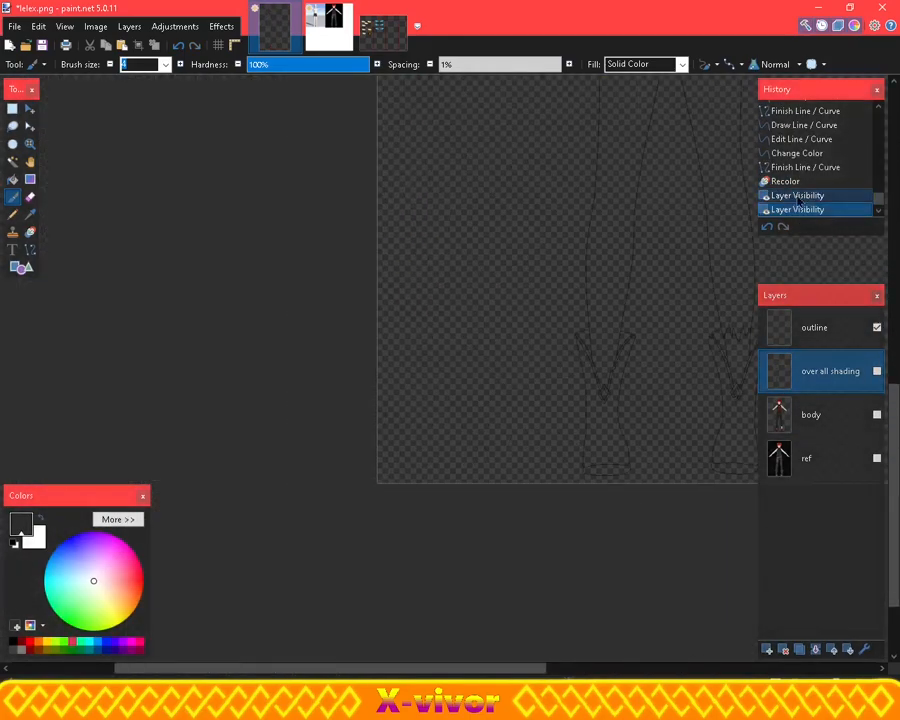
# Paint-bucket fill the inside of the lelex character's left cat ear with black
pyautogui.click(874, 414)
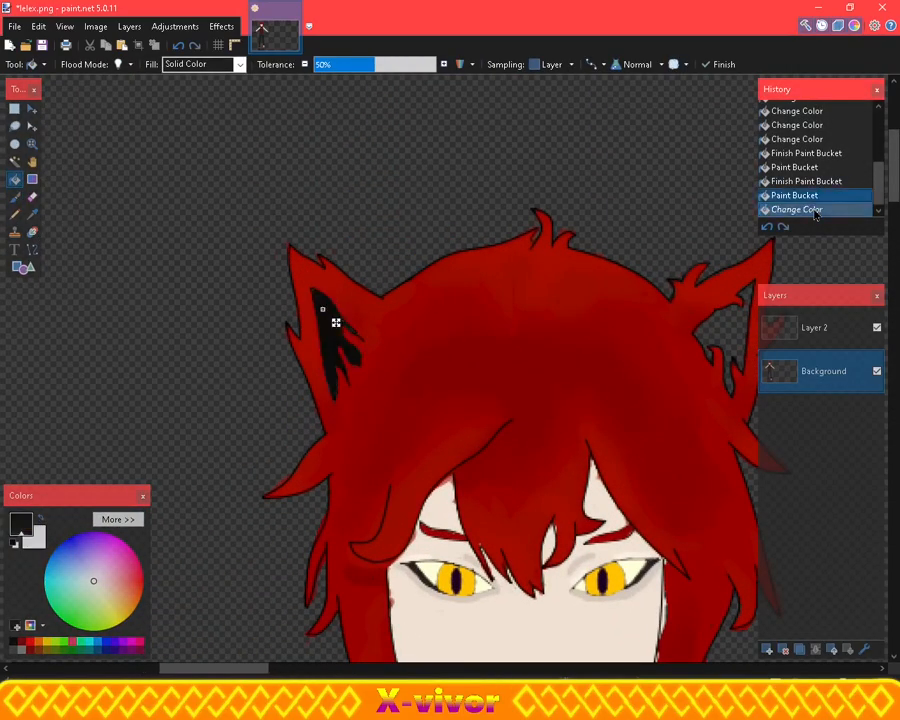
# Step back in the History panel to remove the last Paintbrush stroke on the shirt
pyautogui.click(117, 519)
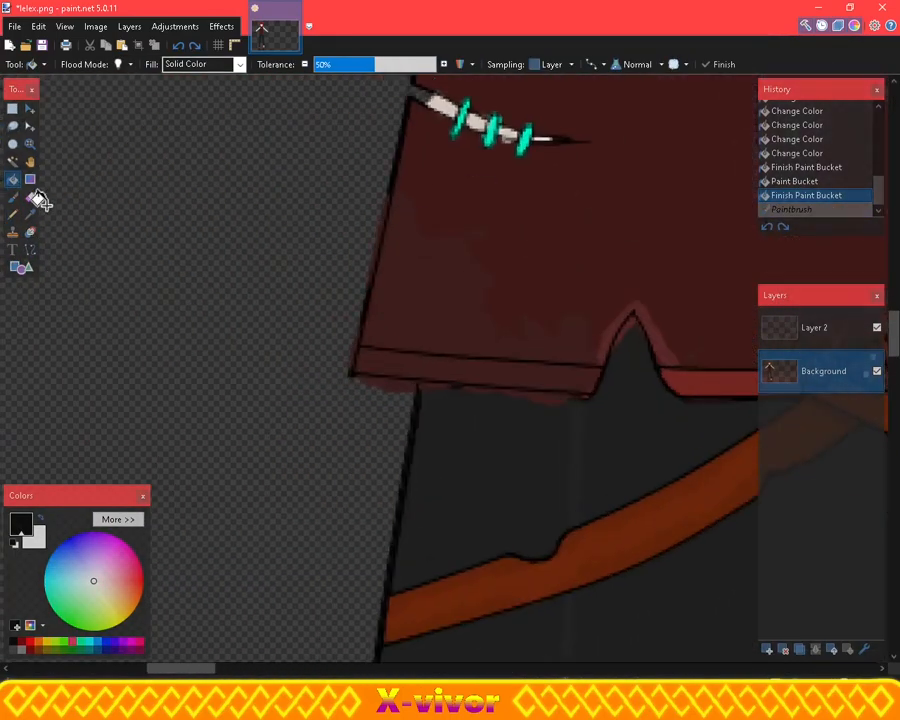
# Pick the Lasso Select tool to trace the face, neck and arms
pyautogui.click(30, 196)
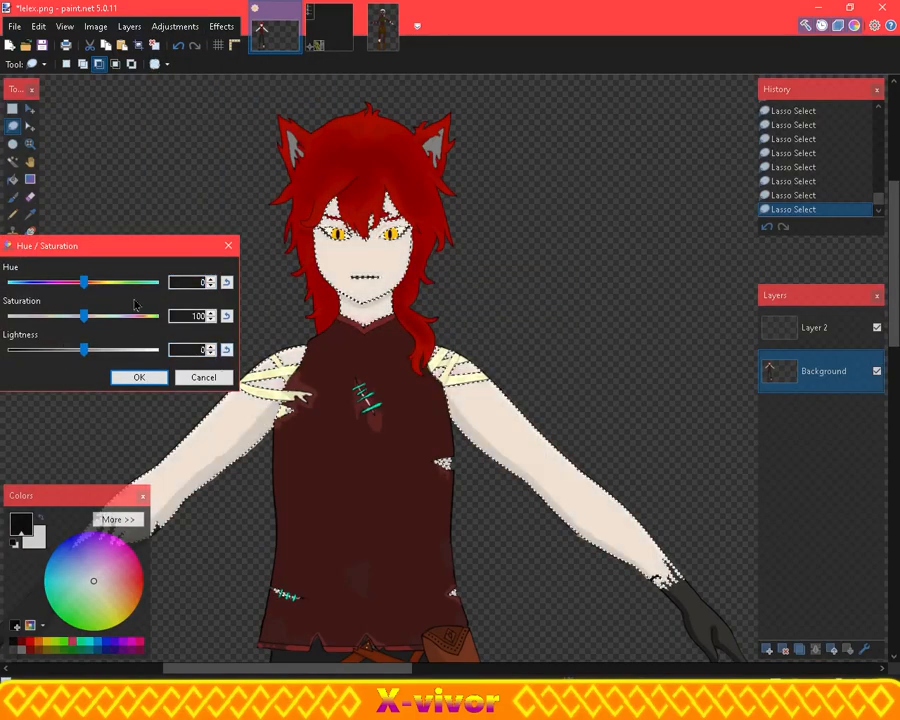
# Tune the skin's Saturation slider to about 130 and apply it
pyautogui.moveTo(83, 316); pyautogui.dragTo(92, 316)
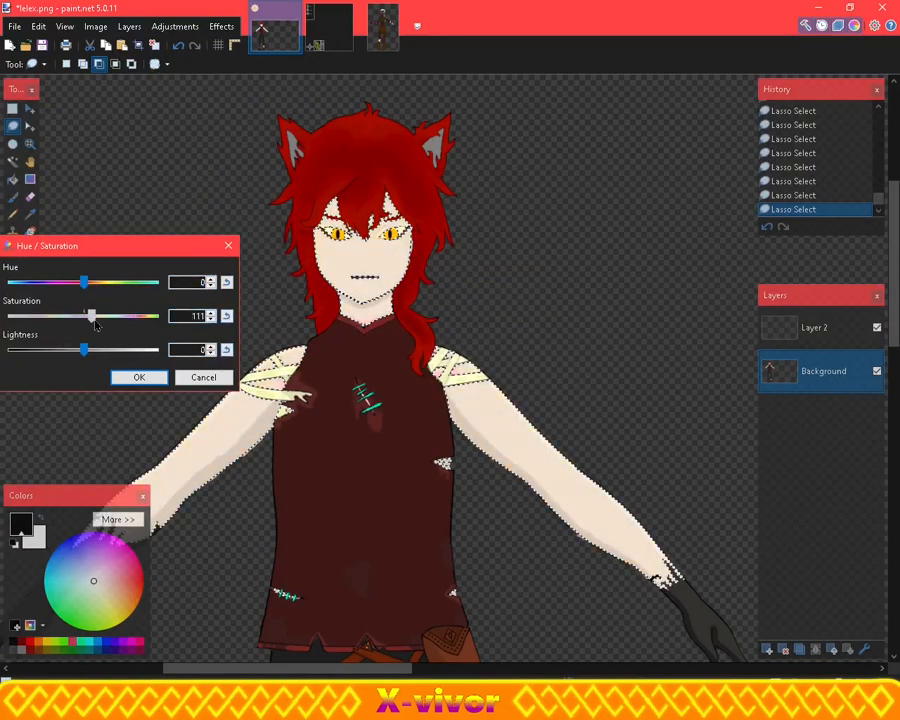
pyautogui.moveTo(93, 316); pyautogui.dragTo(118, 316)
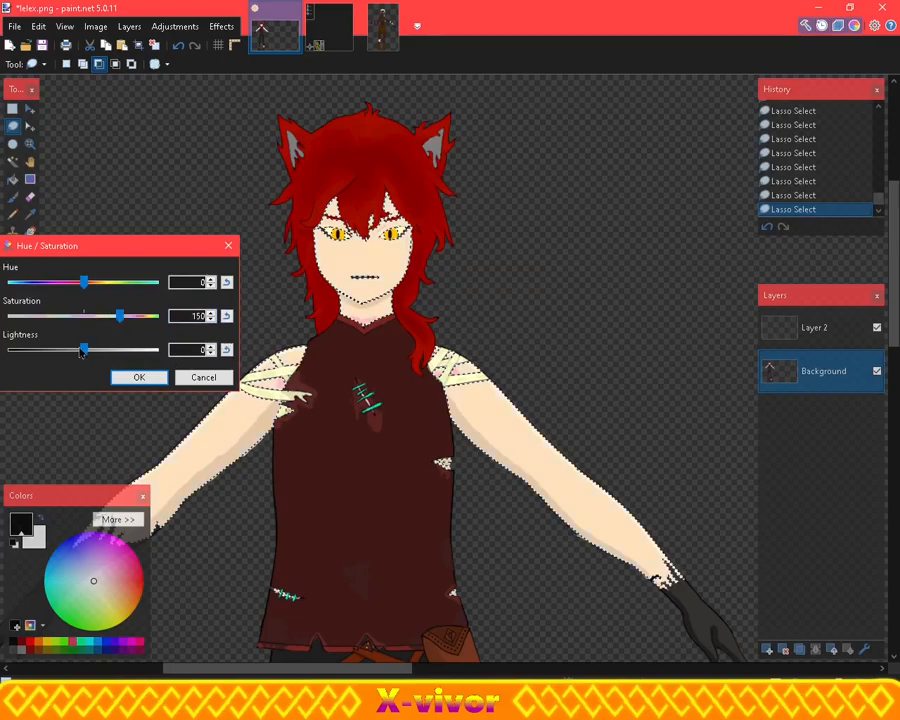
pyautogui.moveTo(119, 316); pyautogui.dragTo(106, 316)
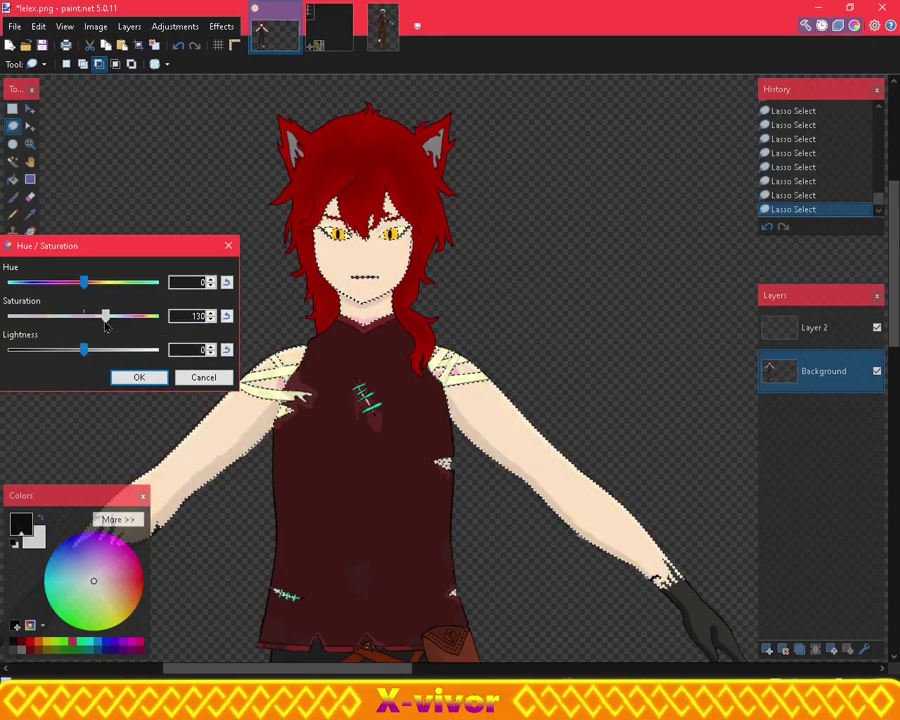
pyautogui.click(139, 377)
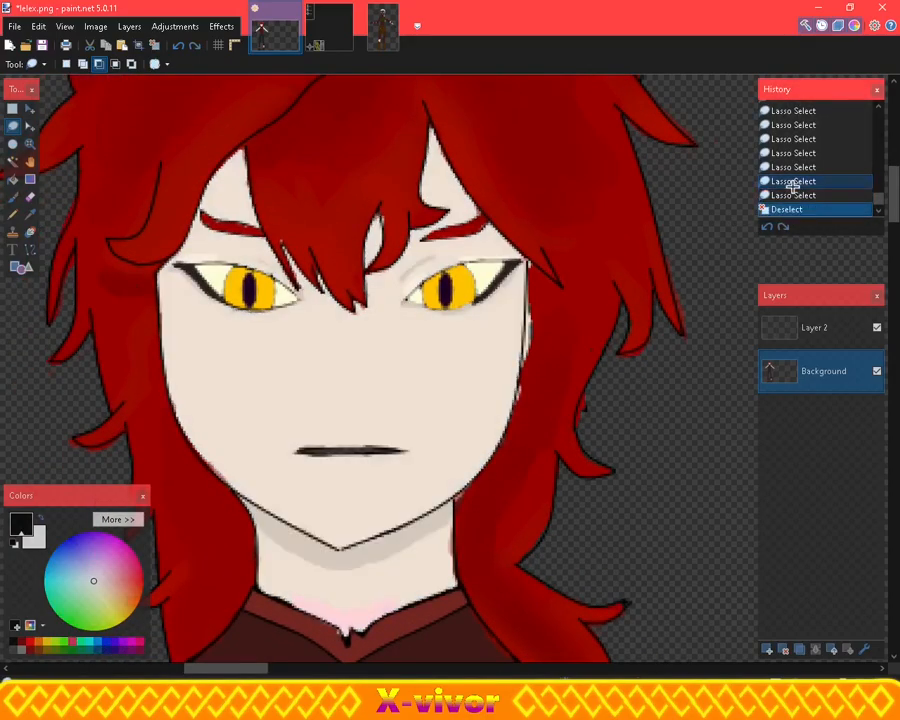
# Restore the face selection, zero the hue, set Saturation to 115 and apply
pyautogui.click(174, 26)
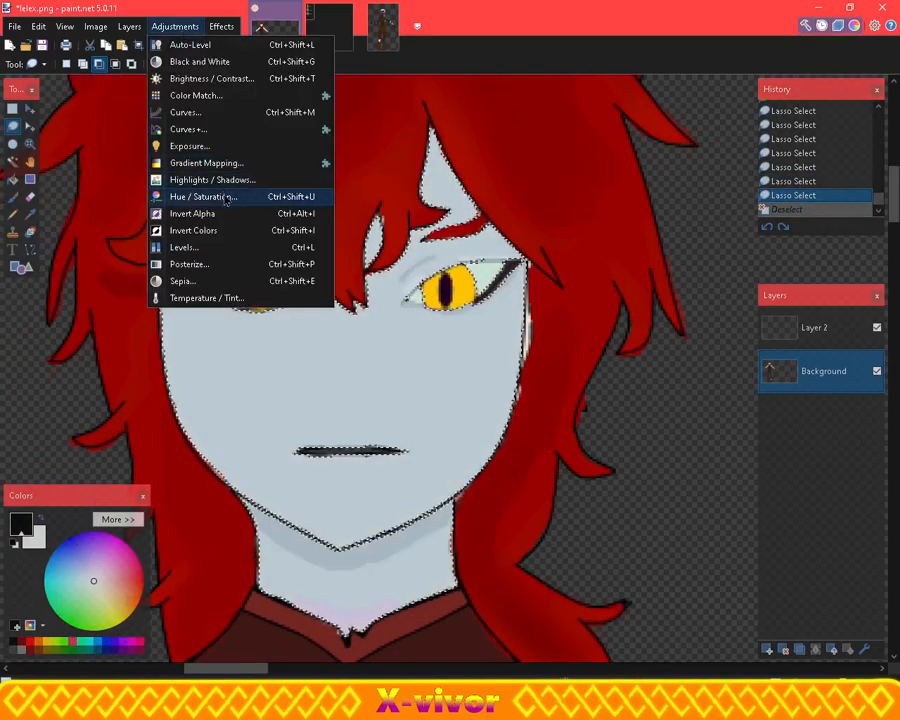
pyautogui.click(200, 196)
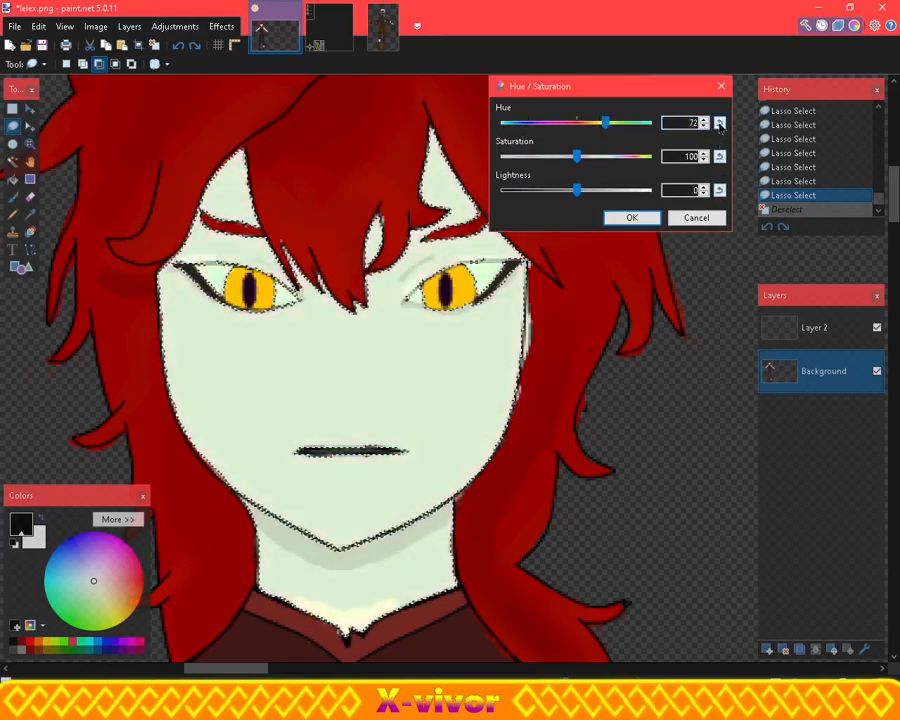
pyautogui.click(632, 217)
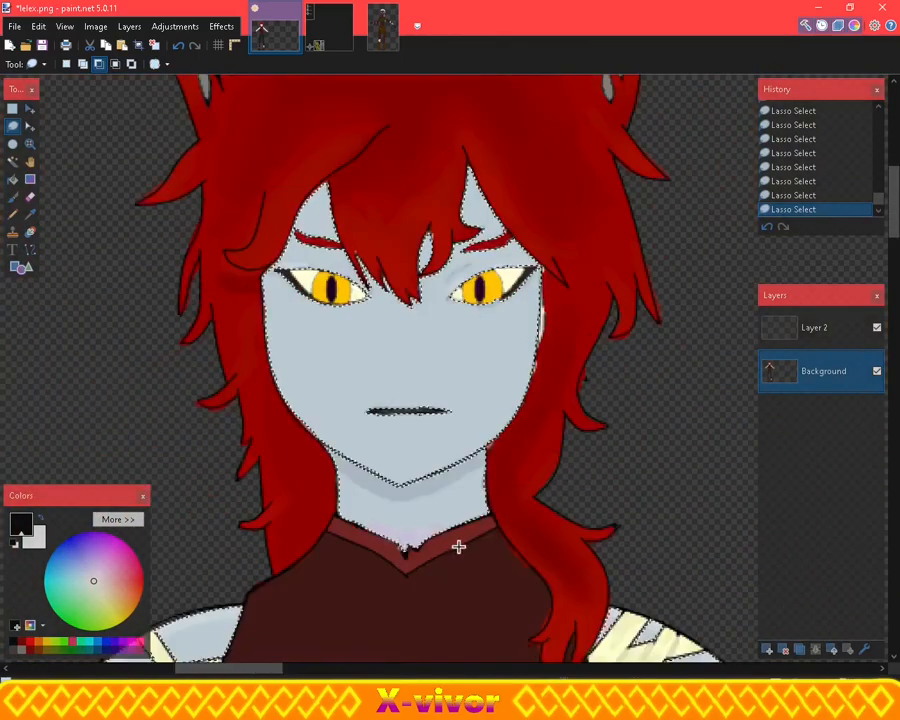
pyautogui.click(175, 27)
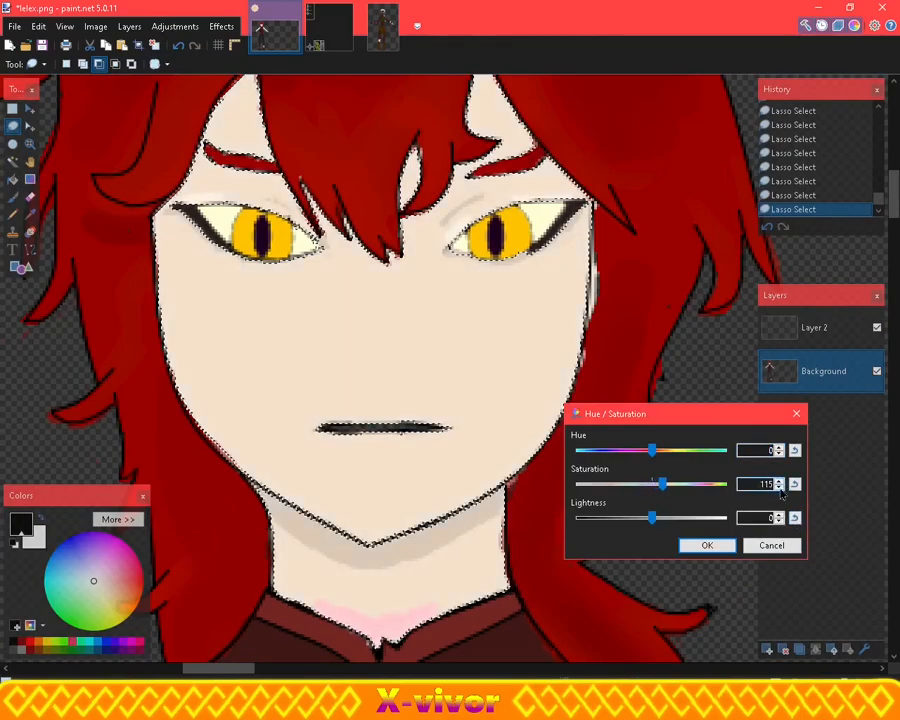
pyautogui.click(707, 545)
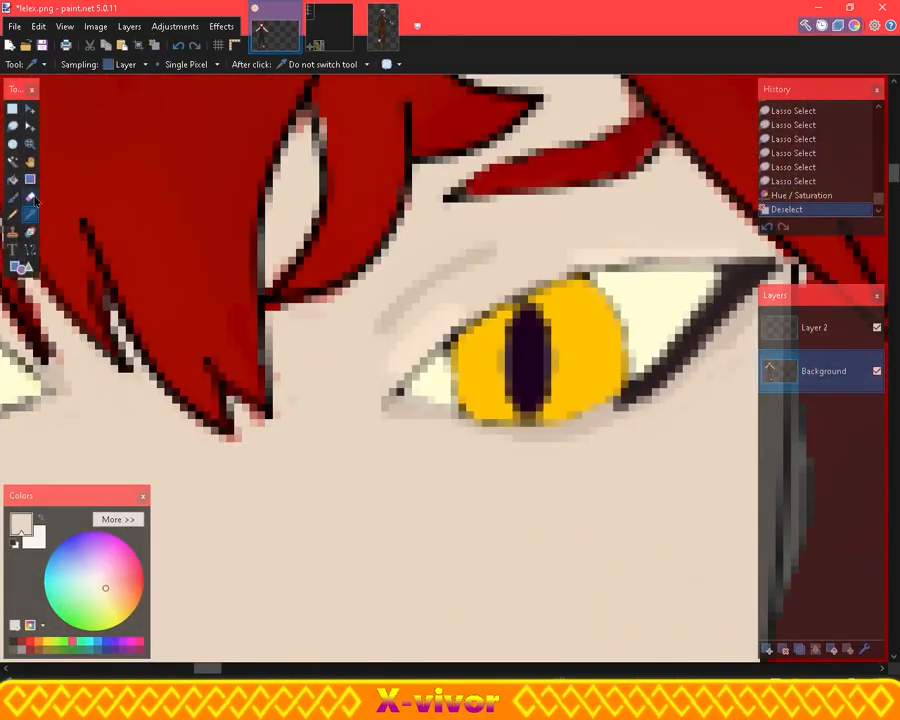
# Select both pupils with the Magic Wand and open the Adjustments menu
pyautogui.click(12, 197)
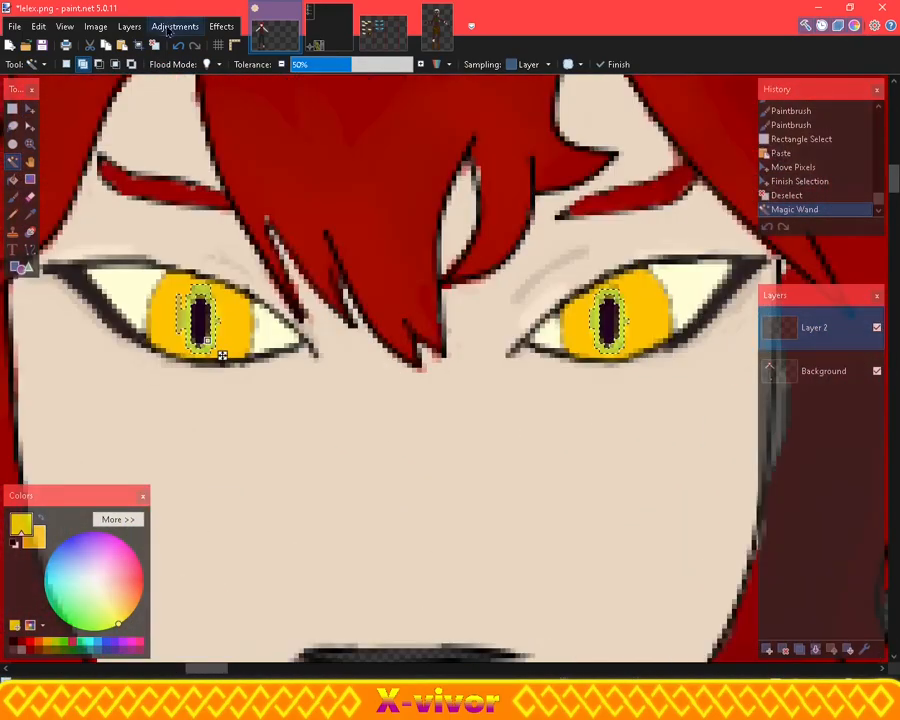
pyautogui.click(173, 26)
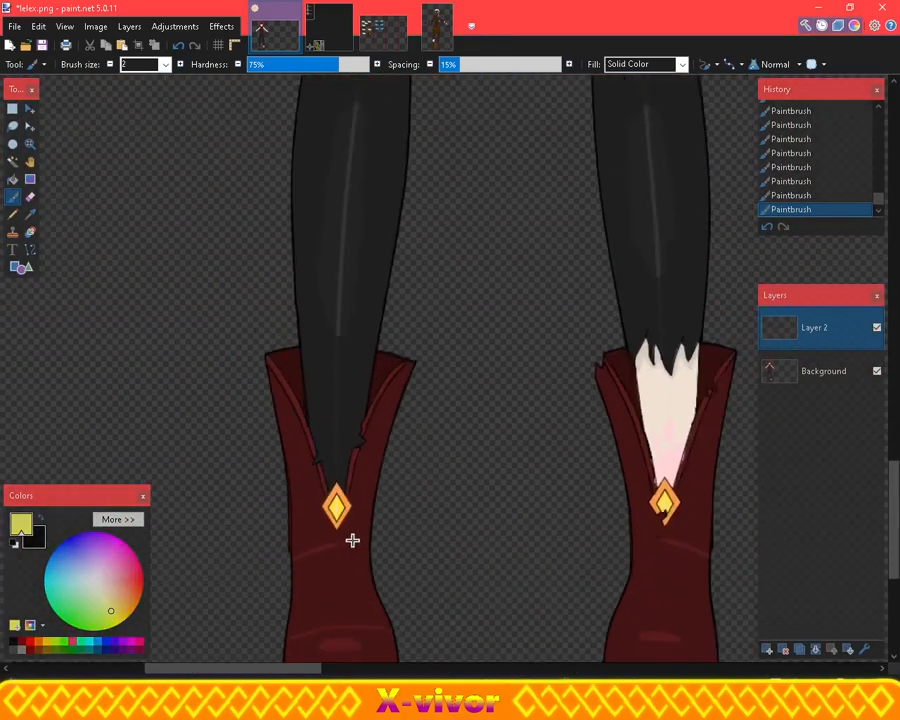
# Touch up the lower boots with small Paintbrush strokes on Layer 2
pyautogui.click(876, 328)
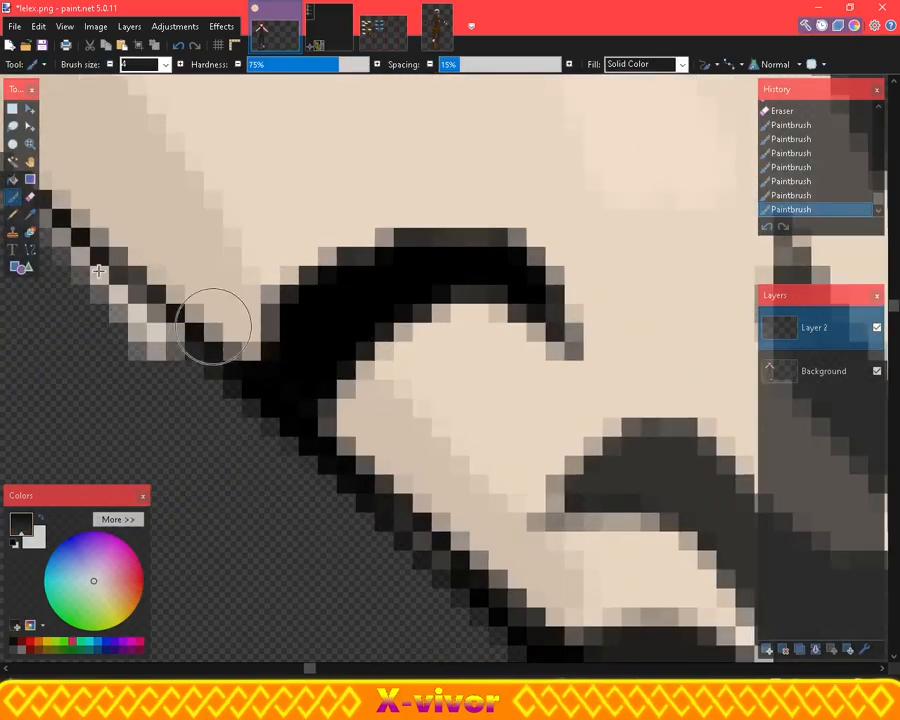
# Paint over a rough spot in the black skin outline on Layer 2
pyautogui.click(824, 371)
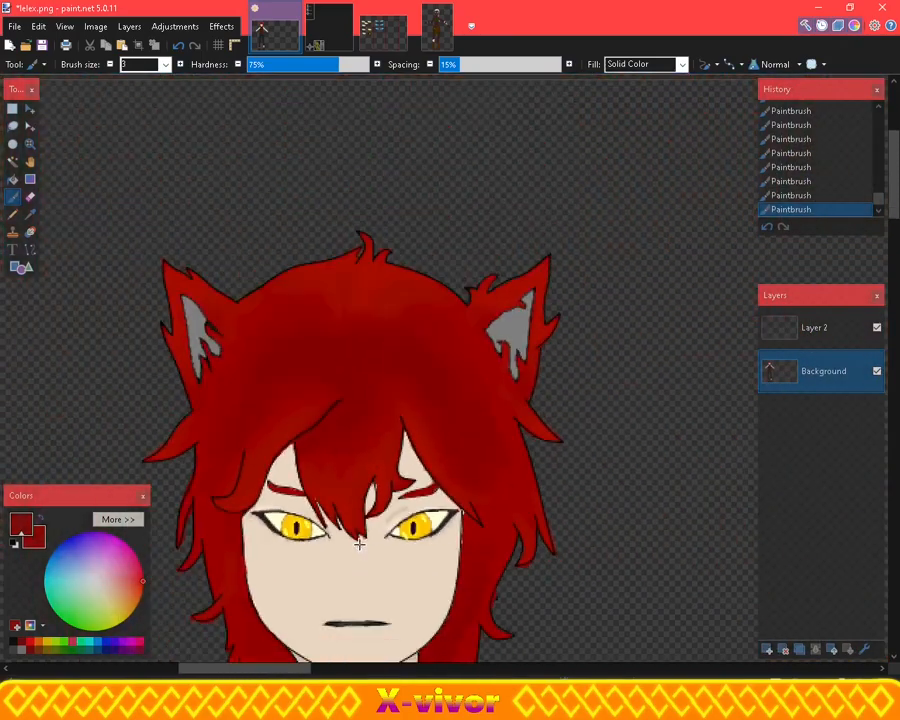
# Inspect the dark red paint colour's exact values under More >>, then collapse them
pyautogui.scroll(-3)
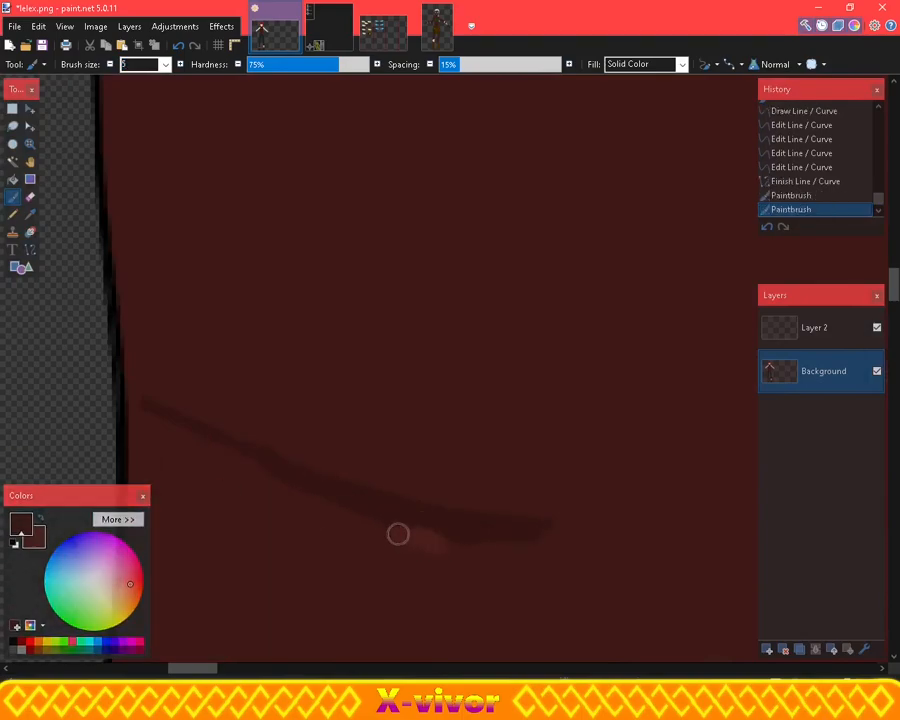
pyautogui.click(118, 519)
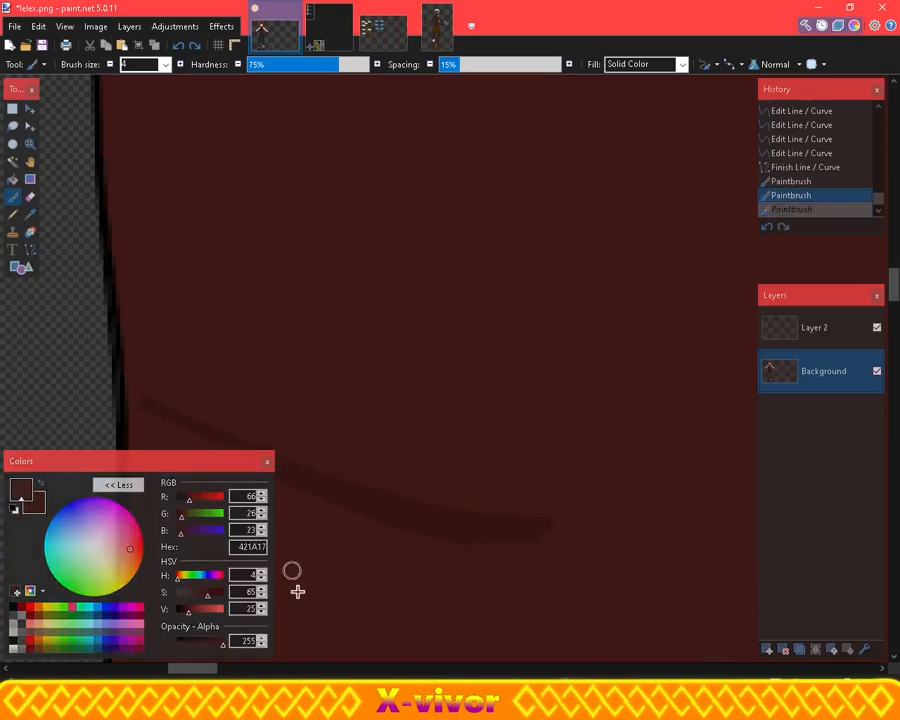
pyautogui.click(117, 484)
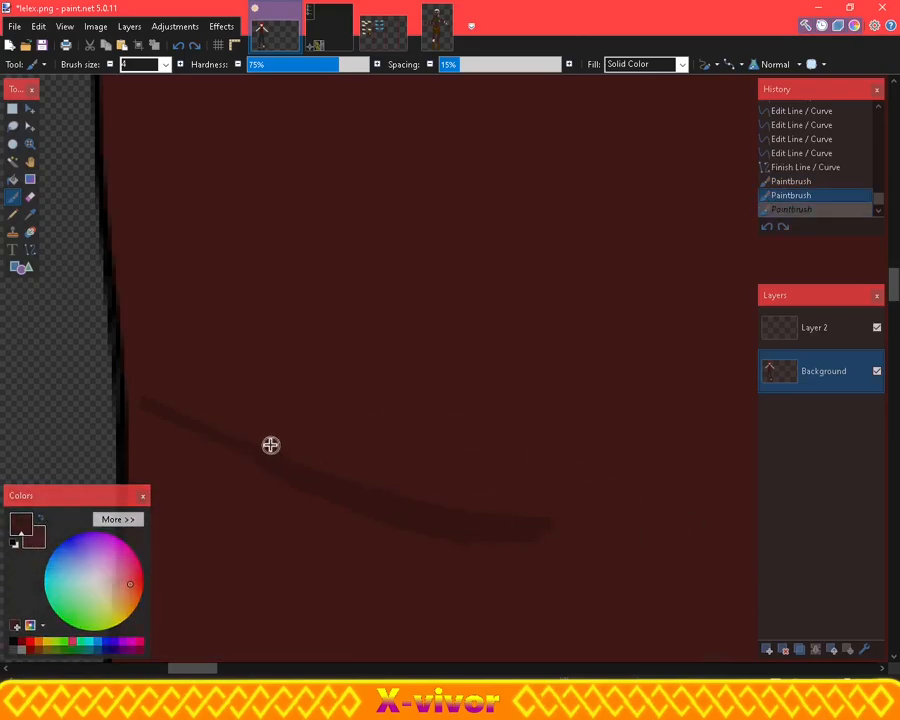